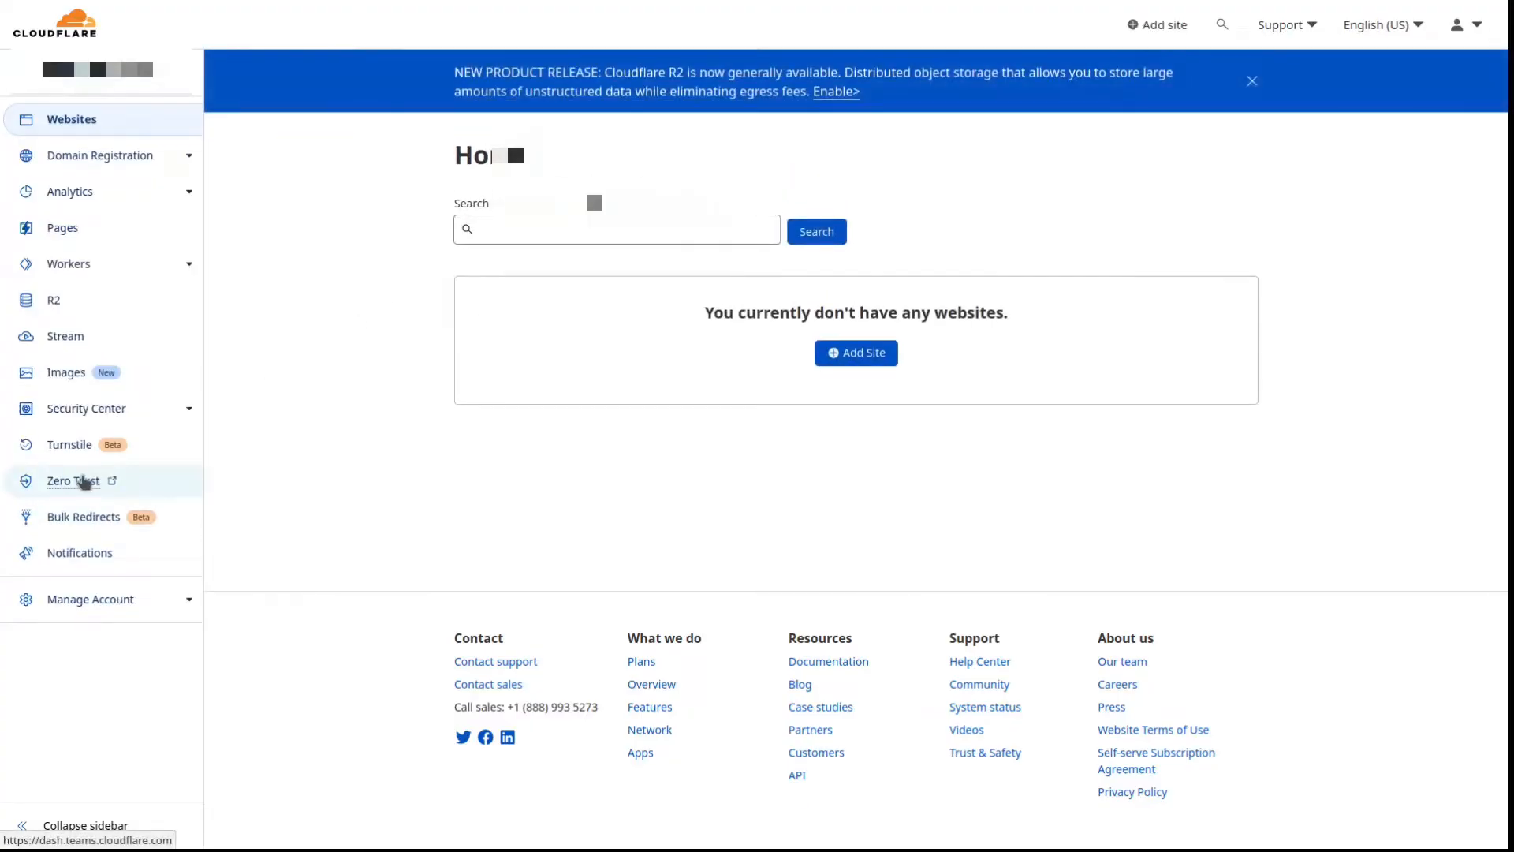
Enter Zero Trust from the Cloudflare dashboard sidebar.
{"action": "left_click", "coordinate": [73, 481]}
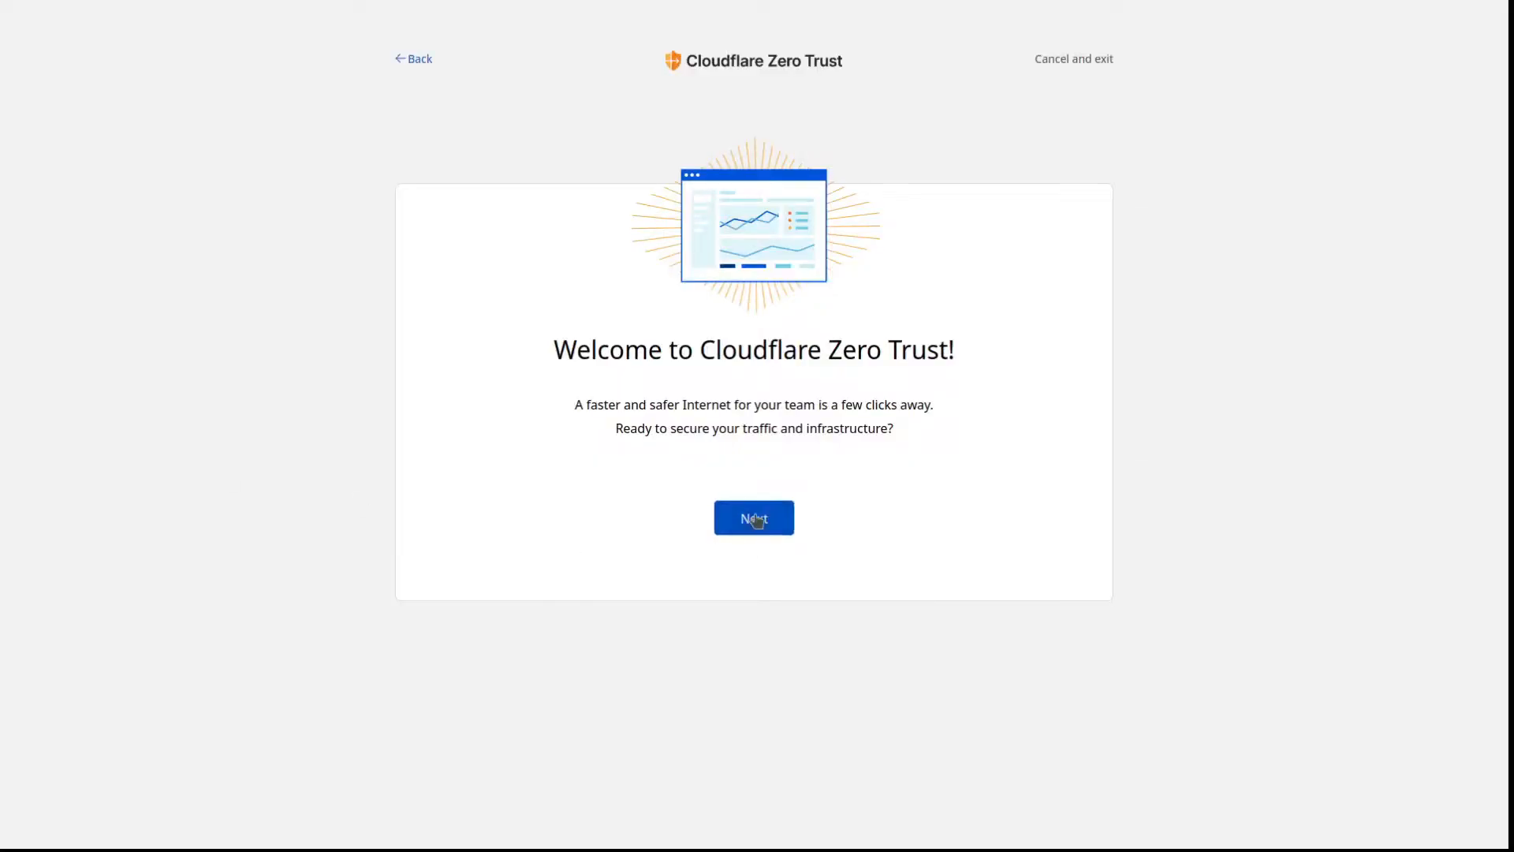
Begin onboarding, accept the entered team name and continue to plan selection.
{"action": "left_click", "coordinate": [753, 517]}
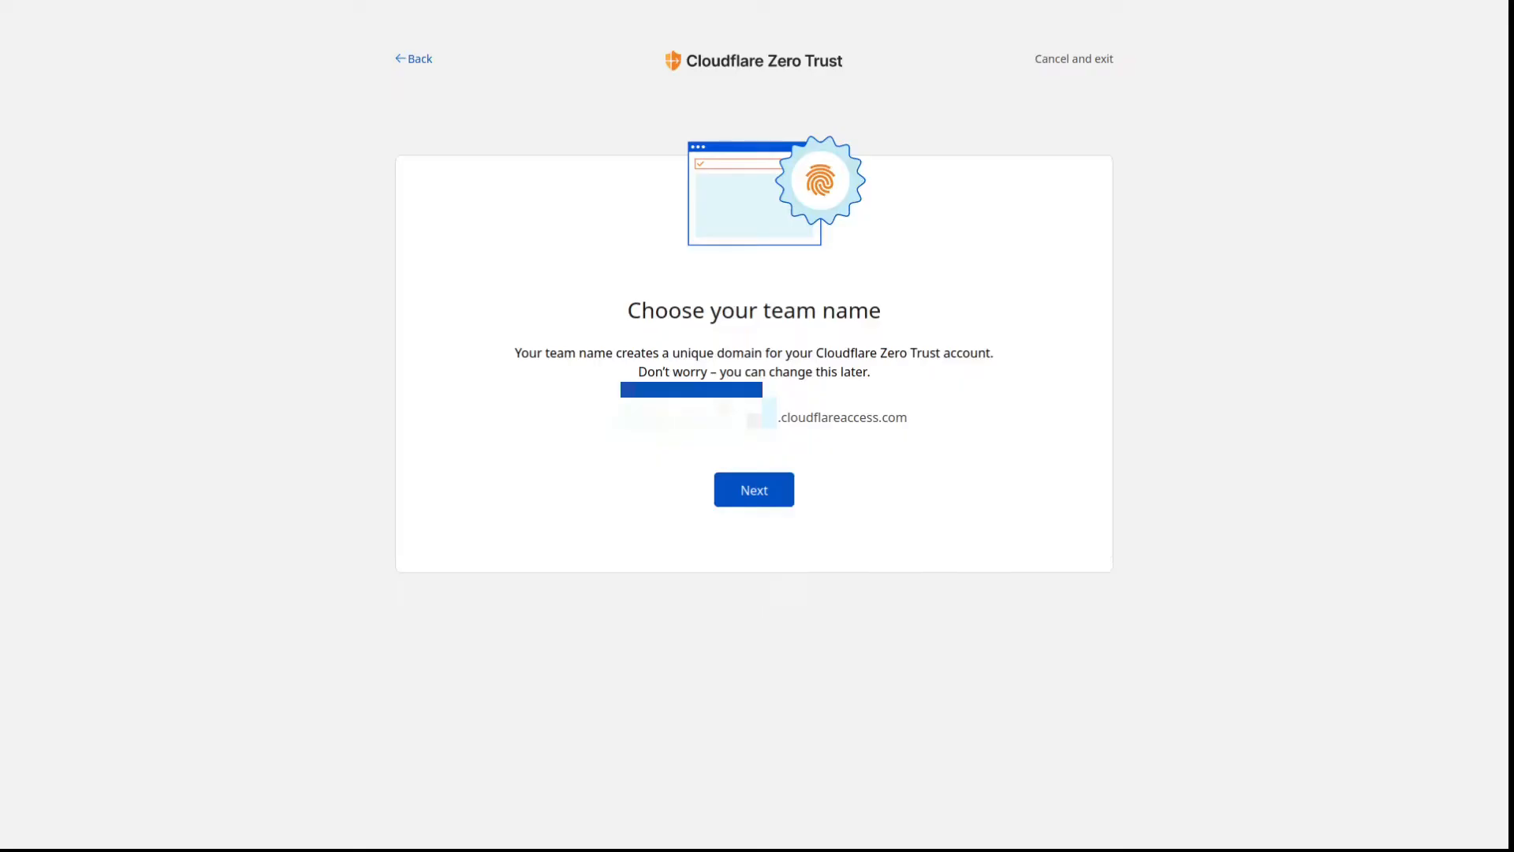
{"action": "left_click", "coordinate": [754, 489]}
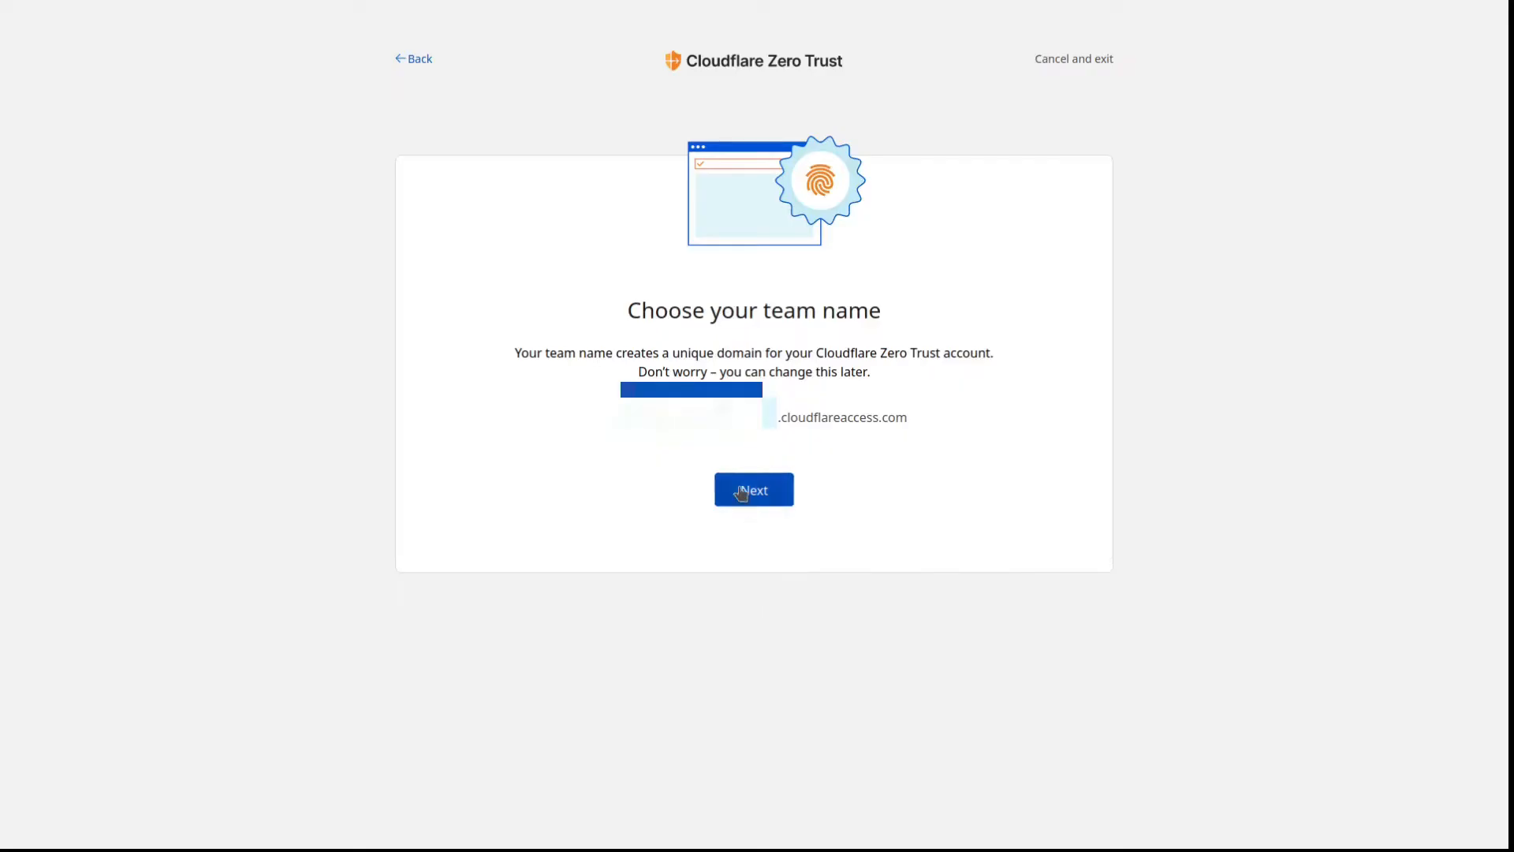
{"action": "left_click", "coordinate": [754, 489]}
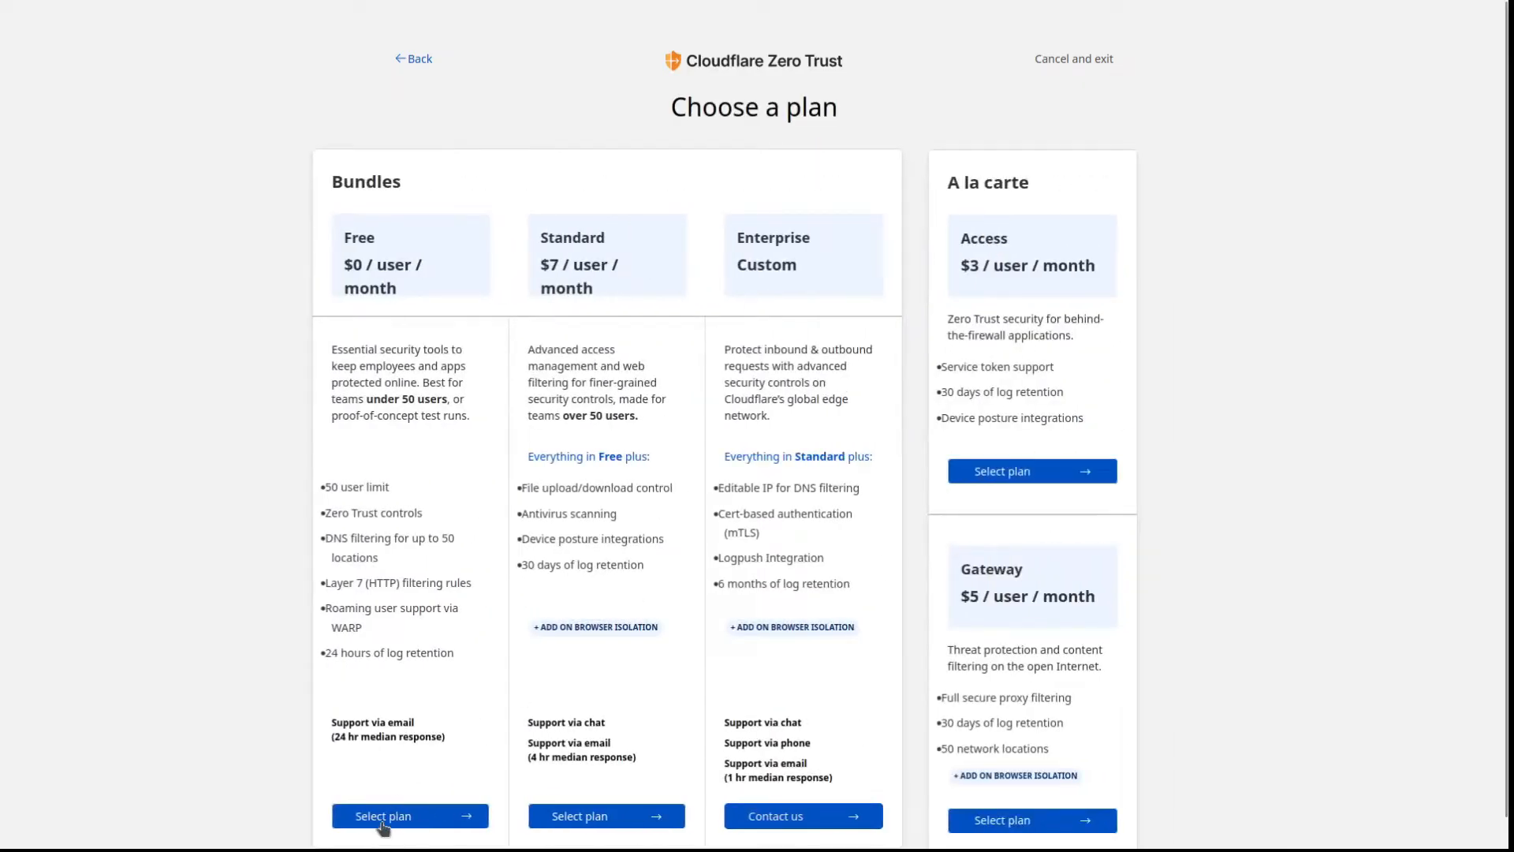
Select the Free plan, proceed and complete the purchase to reach the Welcome aboard page.
{"action": "left_click", "coordinate": [410, 816]}
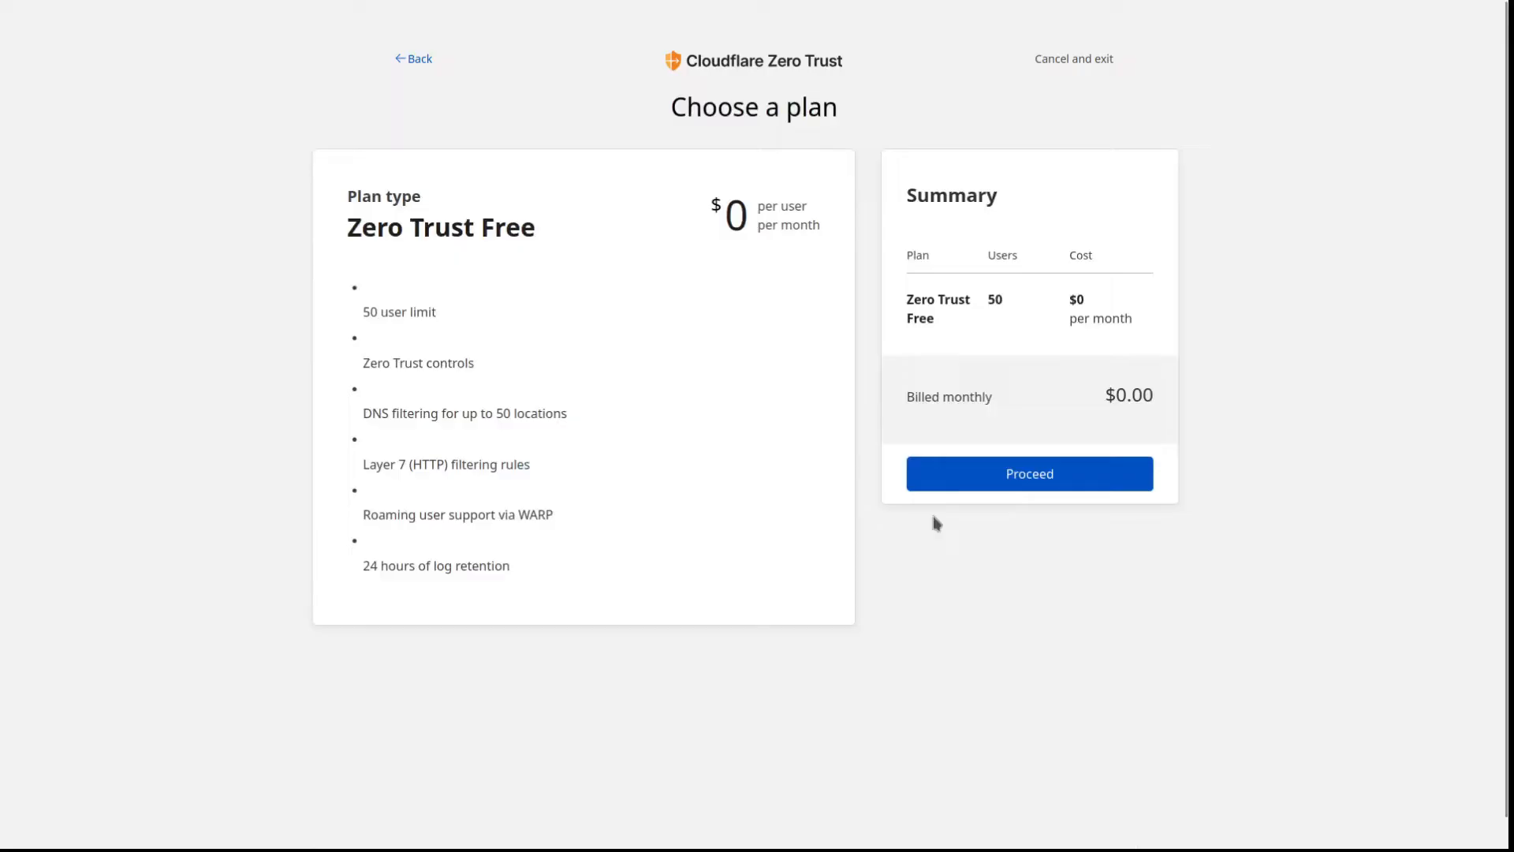
{"action": "left_click", "coordinate": [1028, 473]}
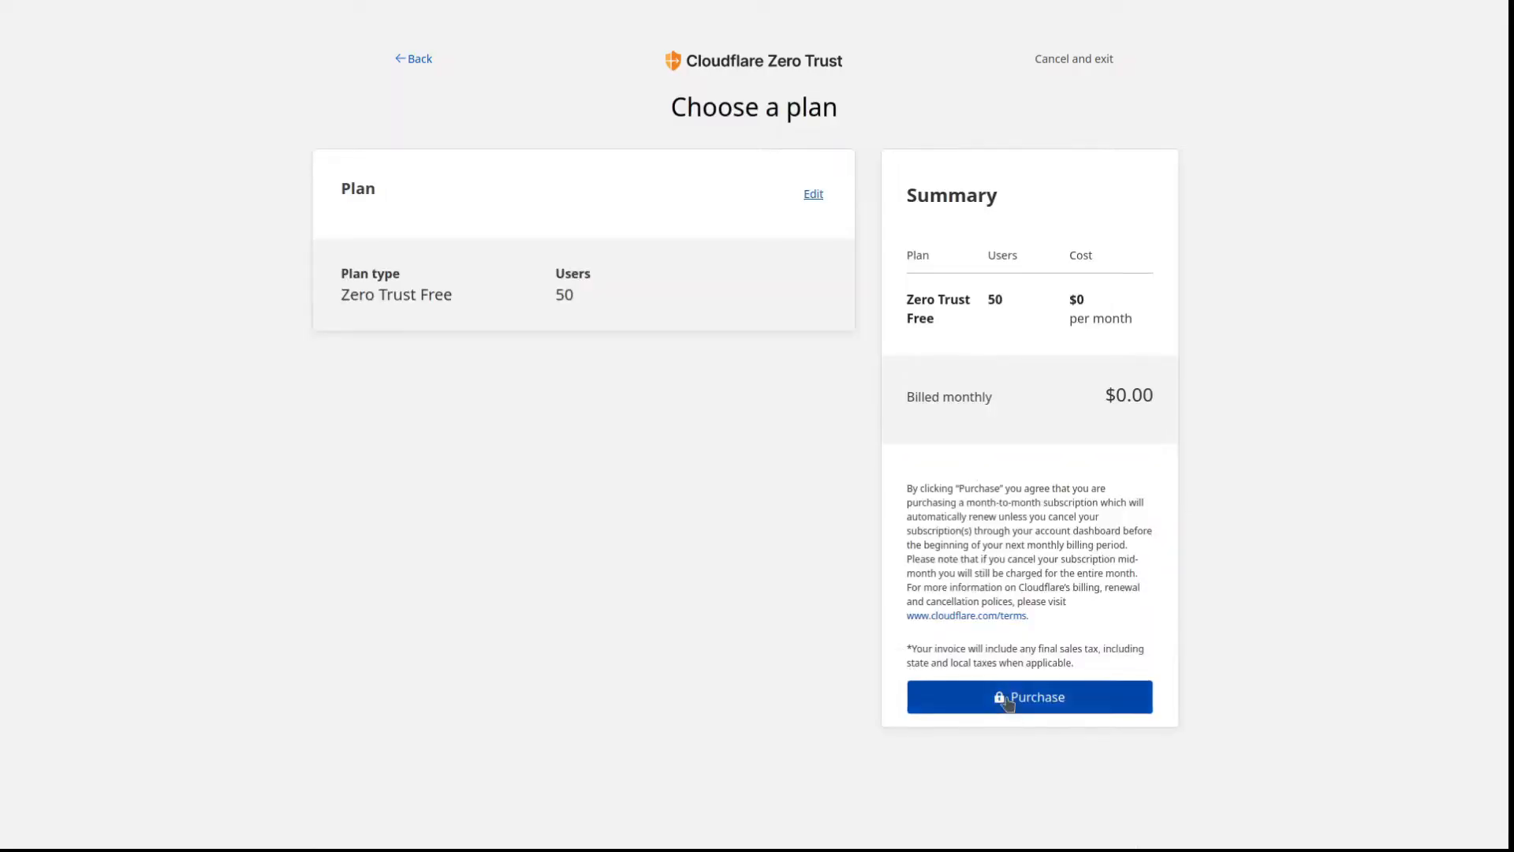
{"action": "left_click", "coordinate": [1026, 696]}
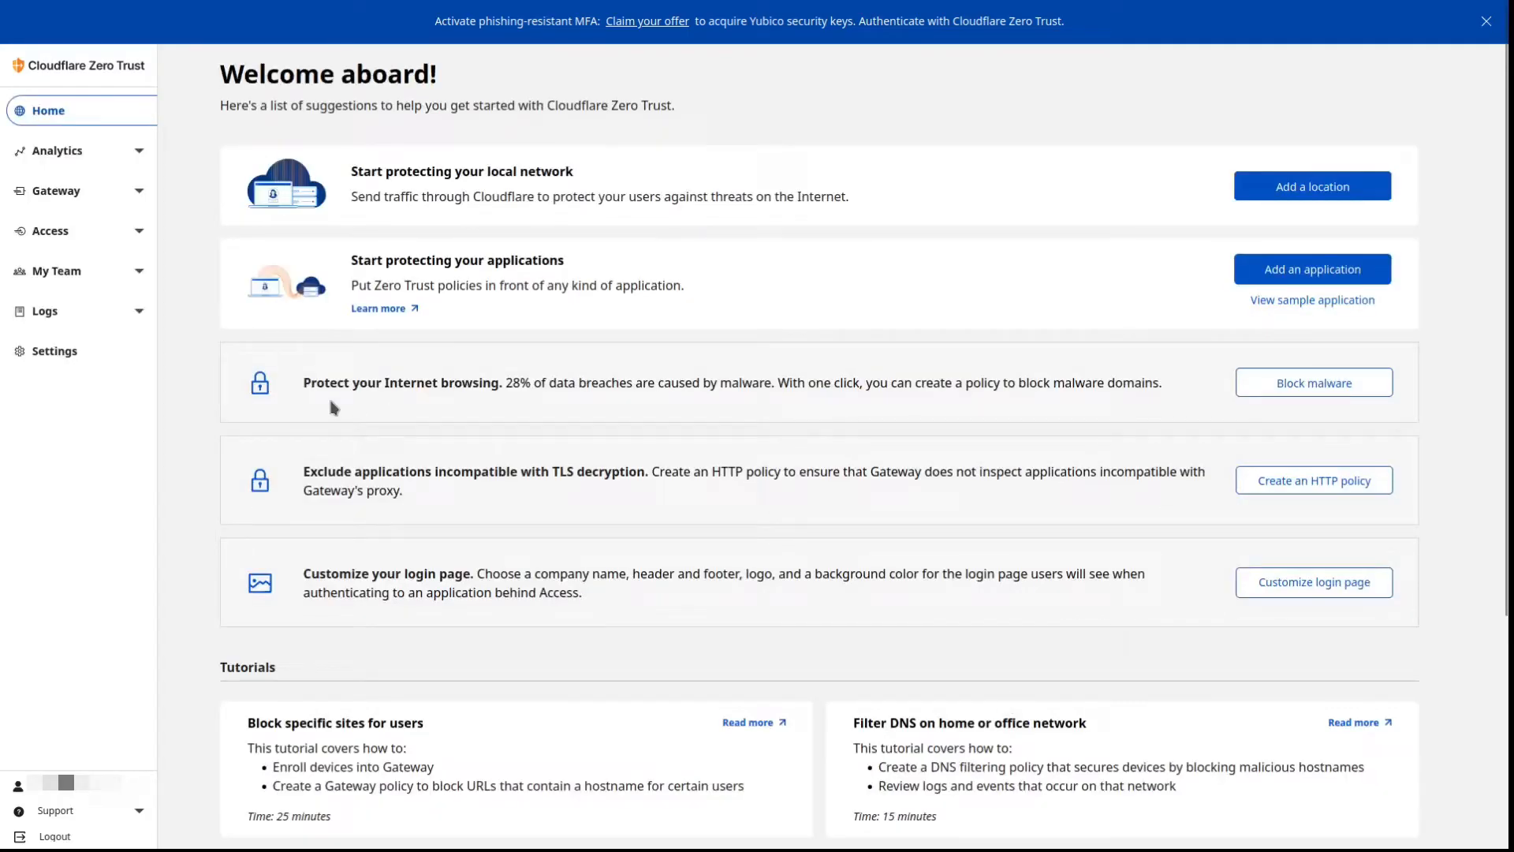
Go to Access Groups and bring up an empty new group form.
{"action": "left_click", "coordinate": [50, 230]}
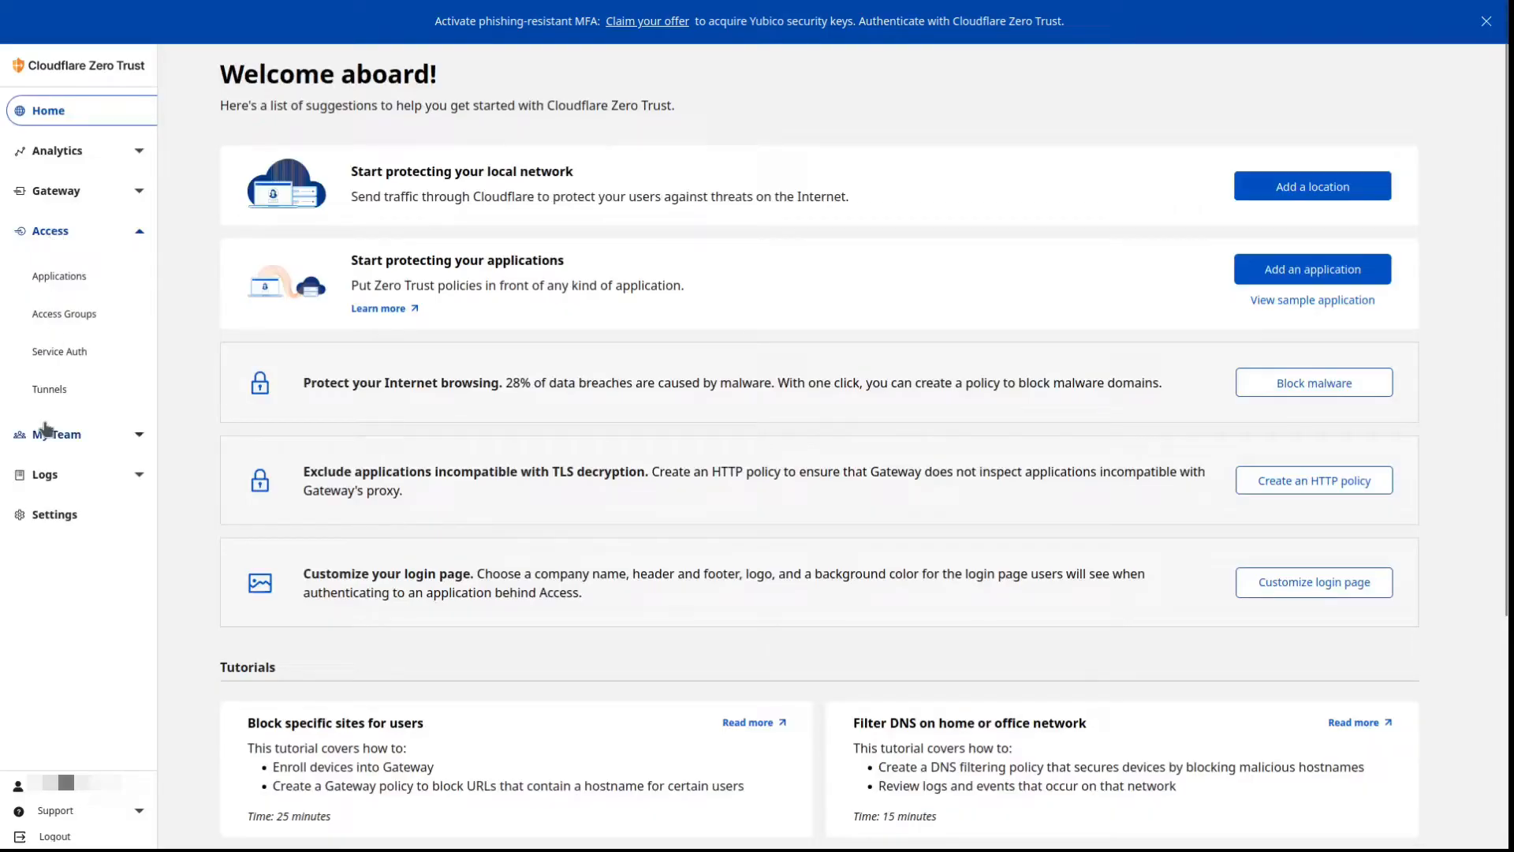
{"action": "left_click", "coordinate": [63, 312]}
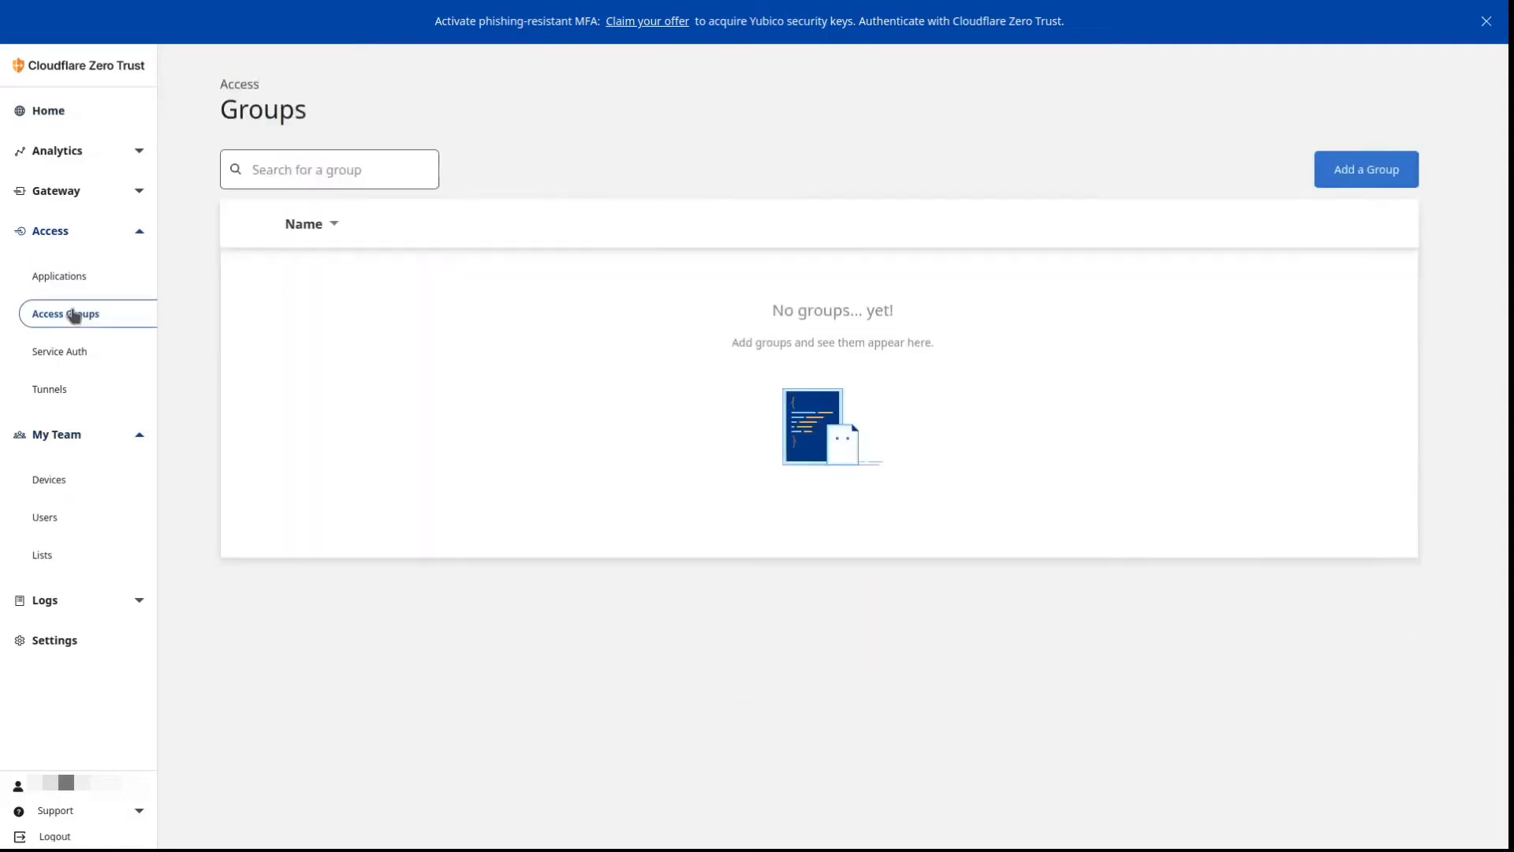
{"action": "left_click", "coordinate": [64, 312]}
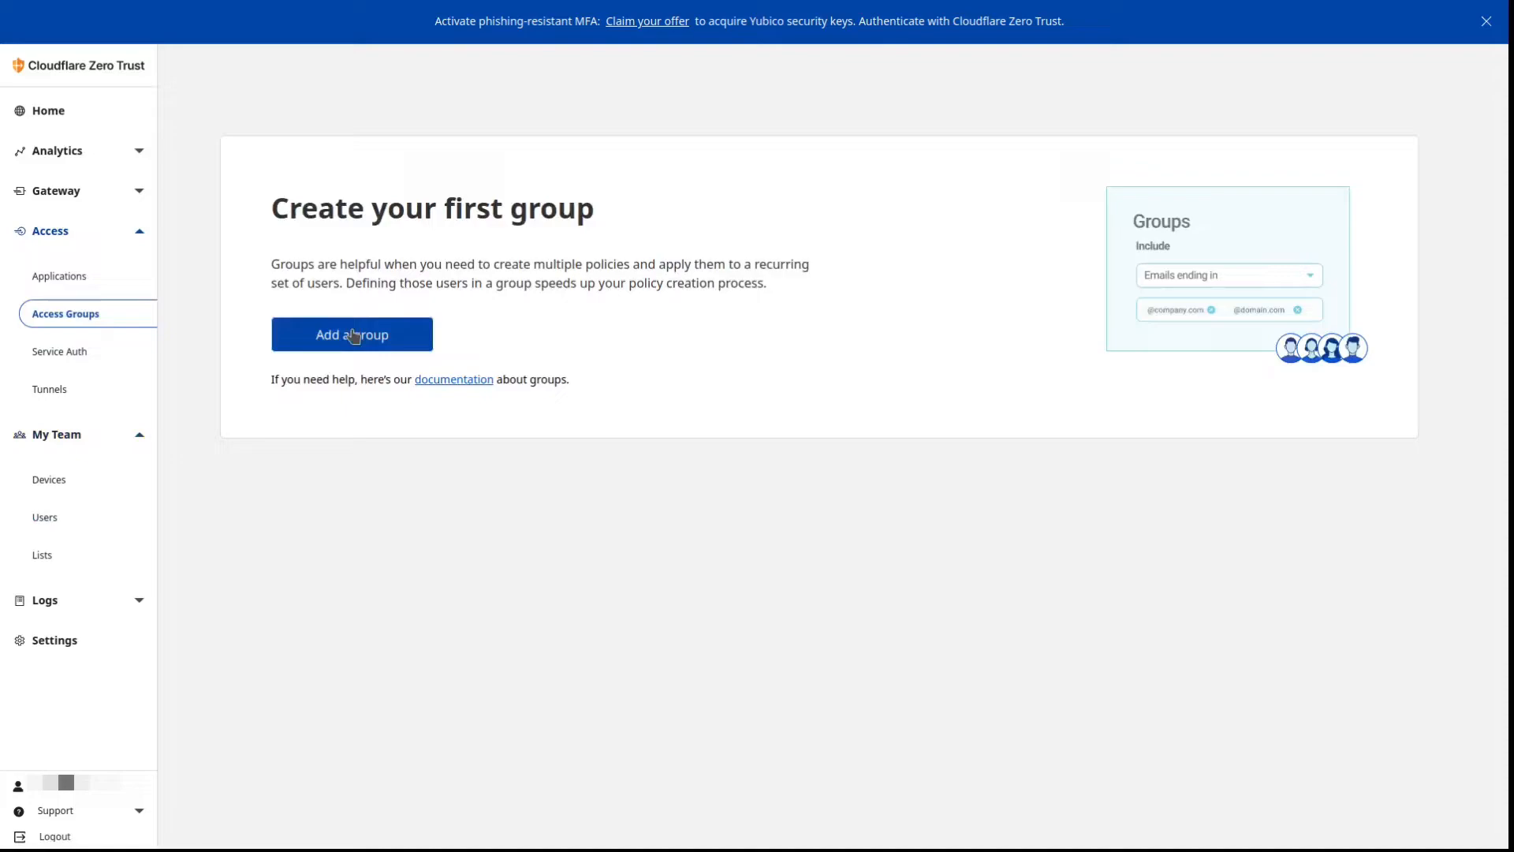
{"action": "left_click", "coordinate": [352, 334]}
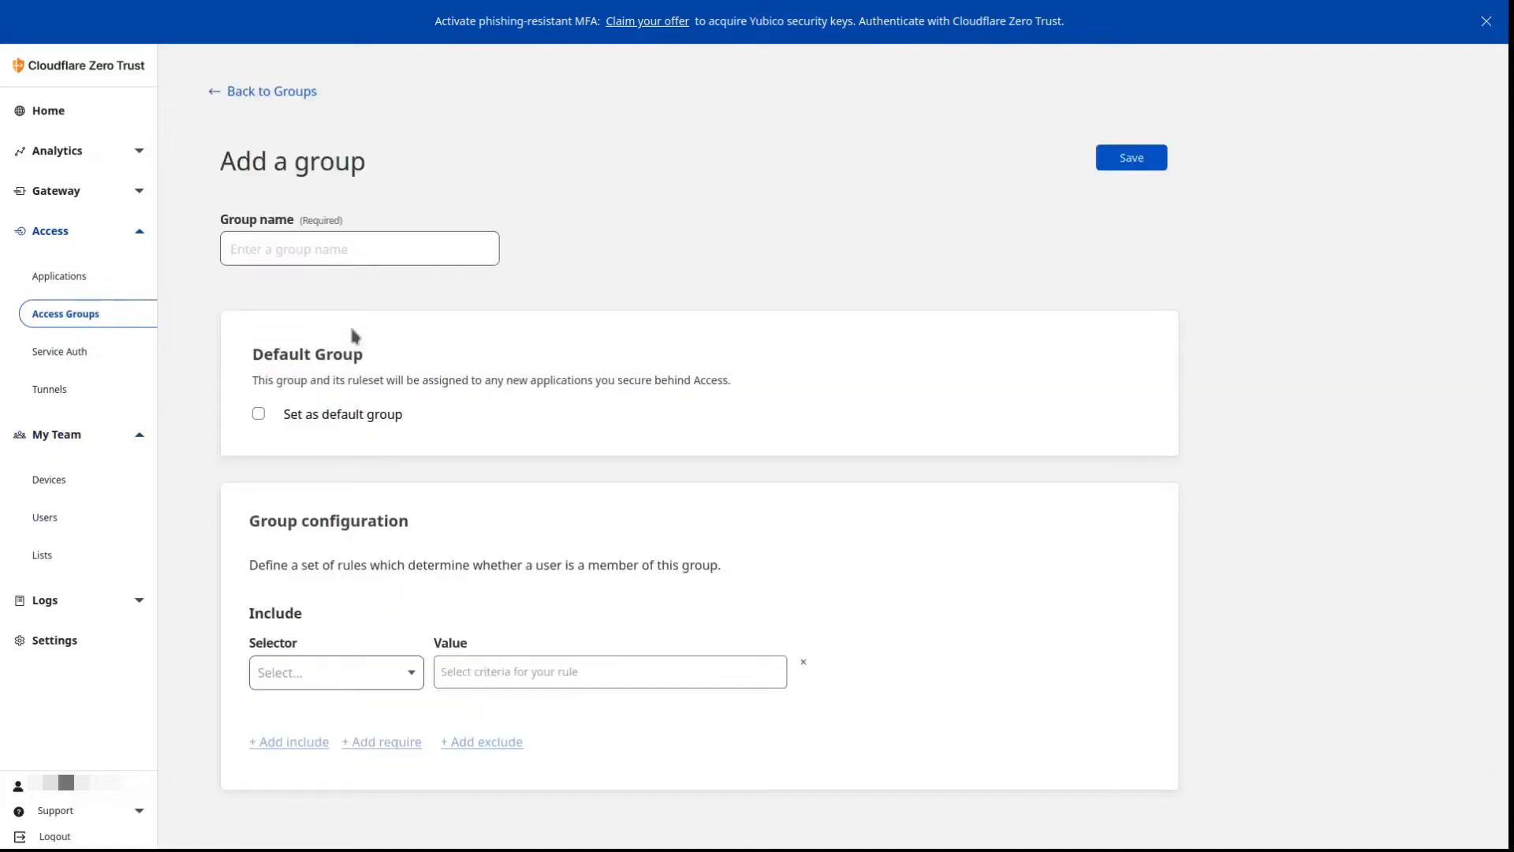
Name the group, set it as default, add an Emails include rule with the addresses, and save it.
{"action": "left_click", "coordinate": [358, 248]}
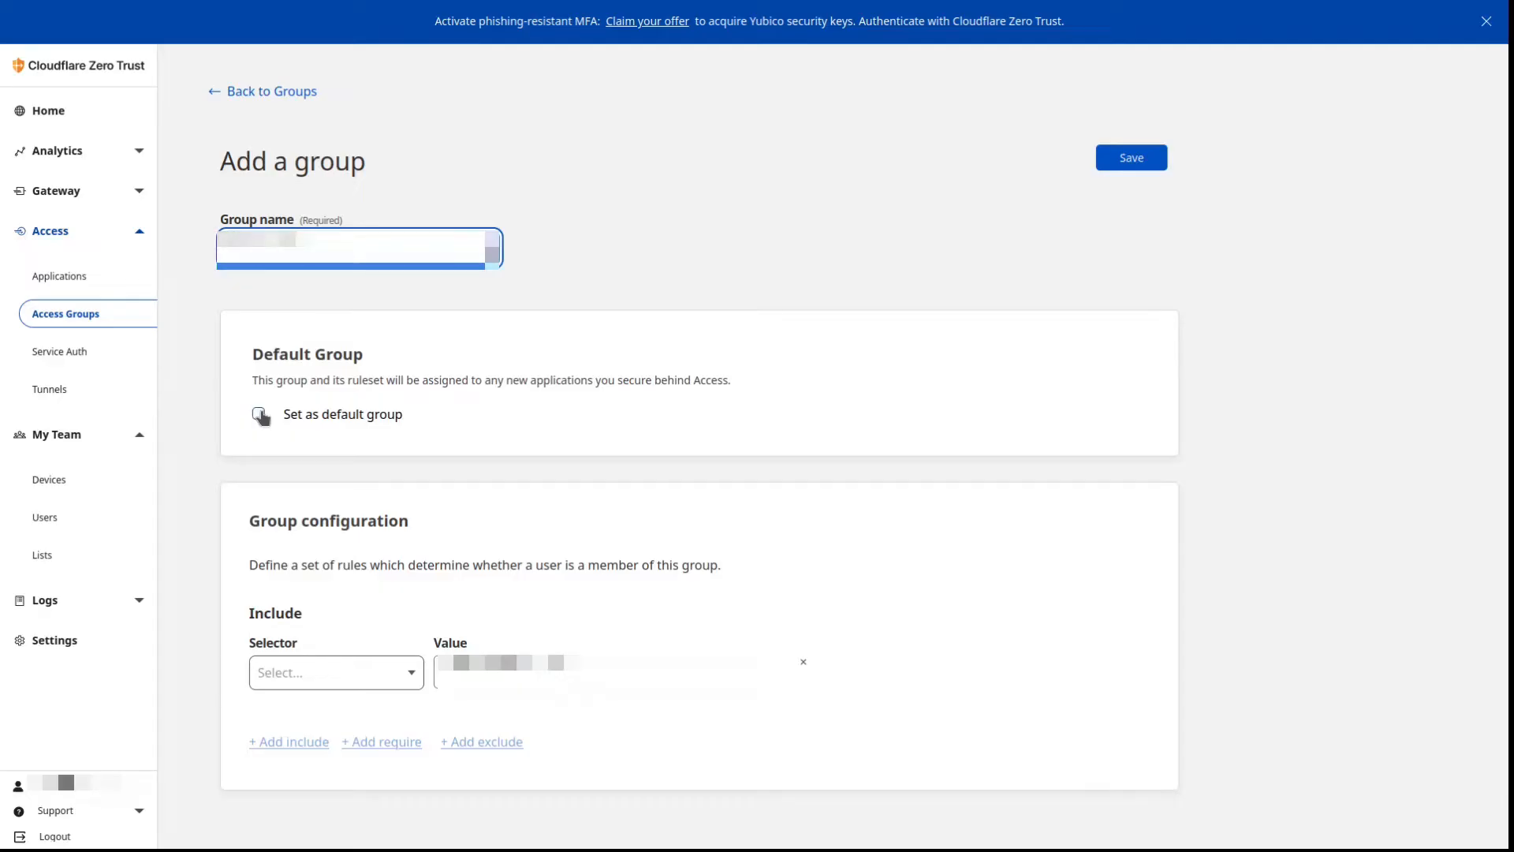
{"action": "left_click", "coordinate": [257, 413]}
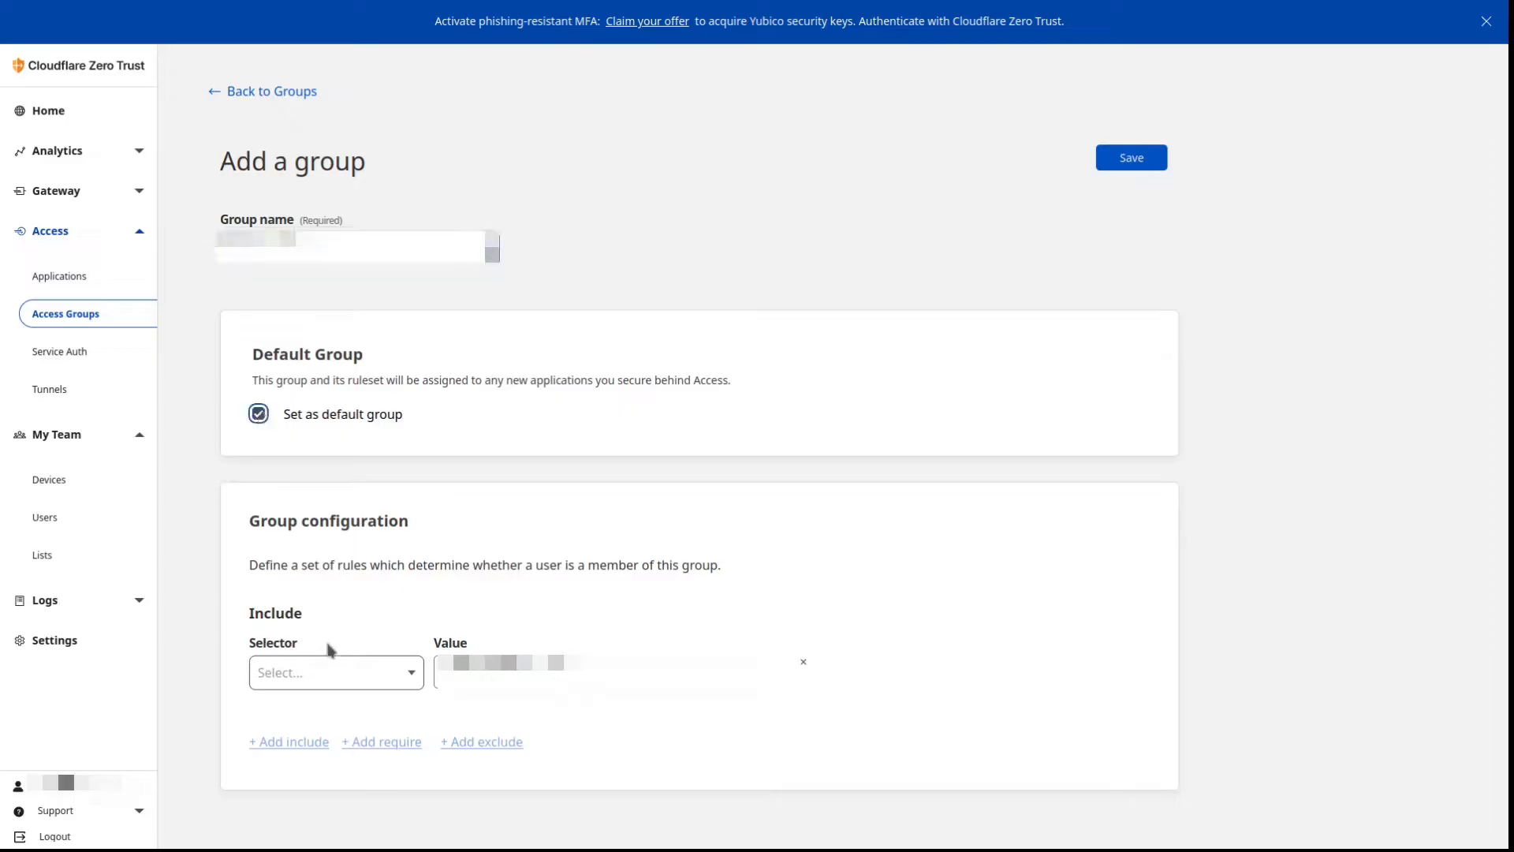
{"action": "left_click", "coordinate": [335, 672]}
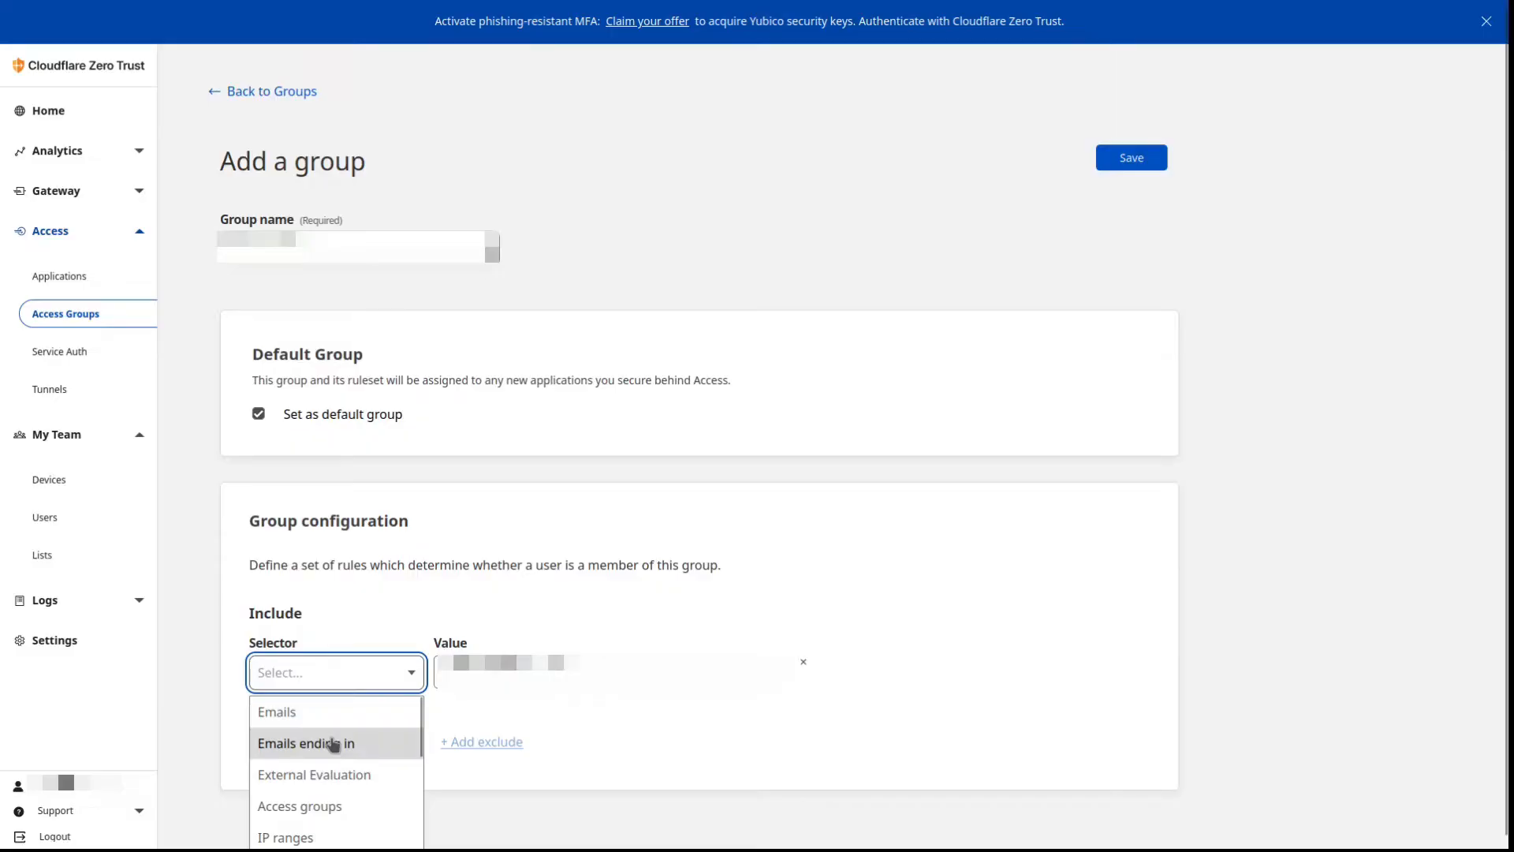
{"action": "left_click", "coordinate": [276, 711]}
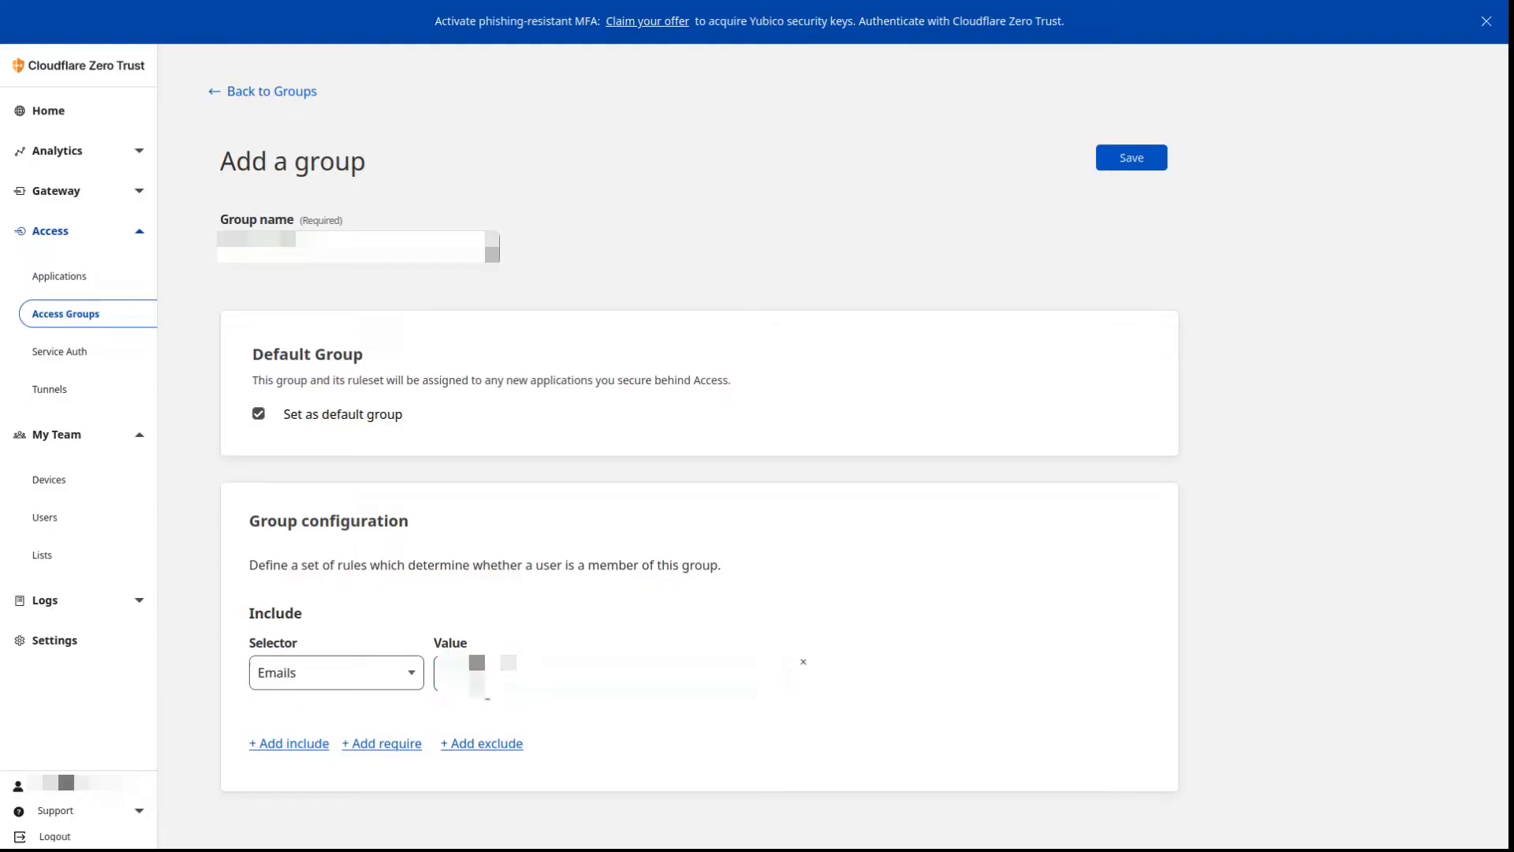
{"action": "left_click", "coordinate": [288, 743]}
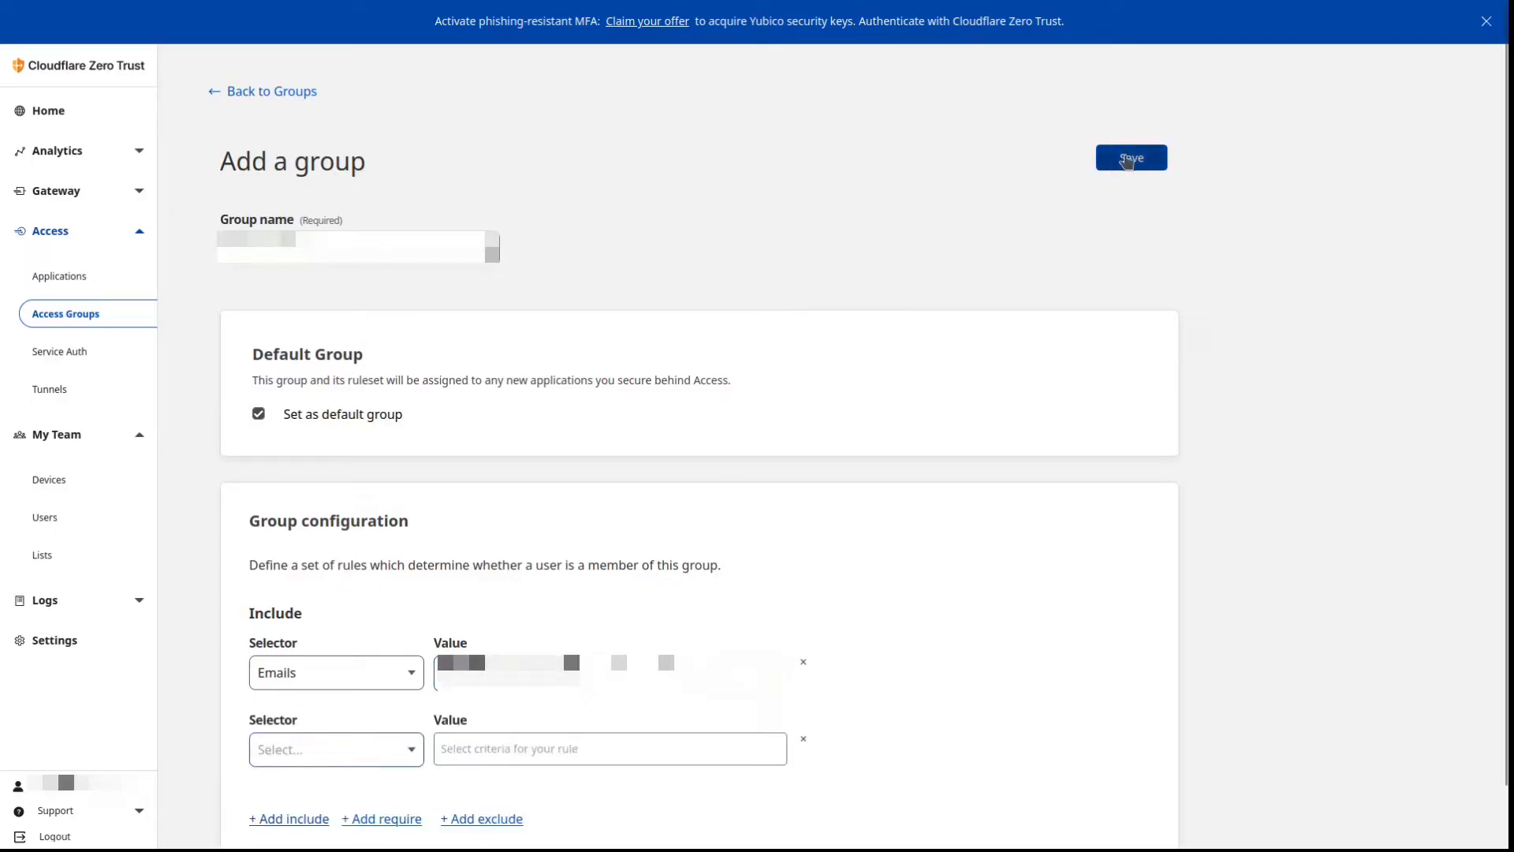
{"action": "left_click", "coordinate": [1130, 158]}
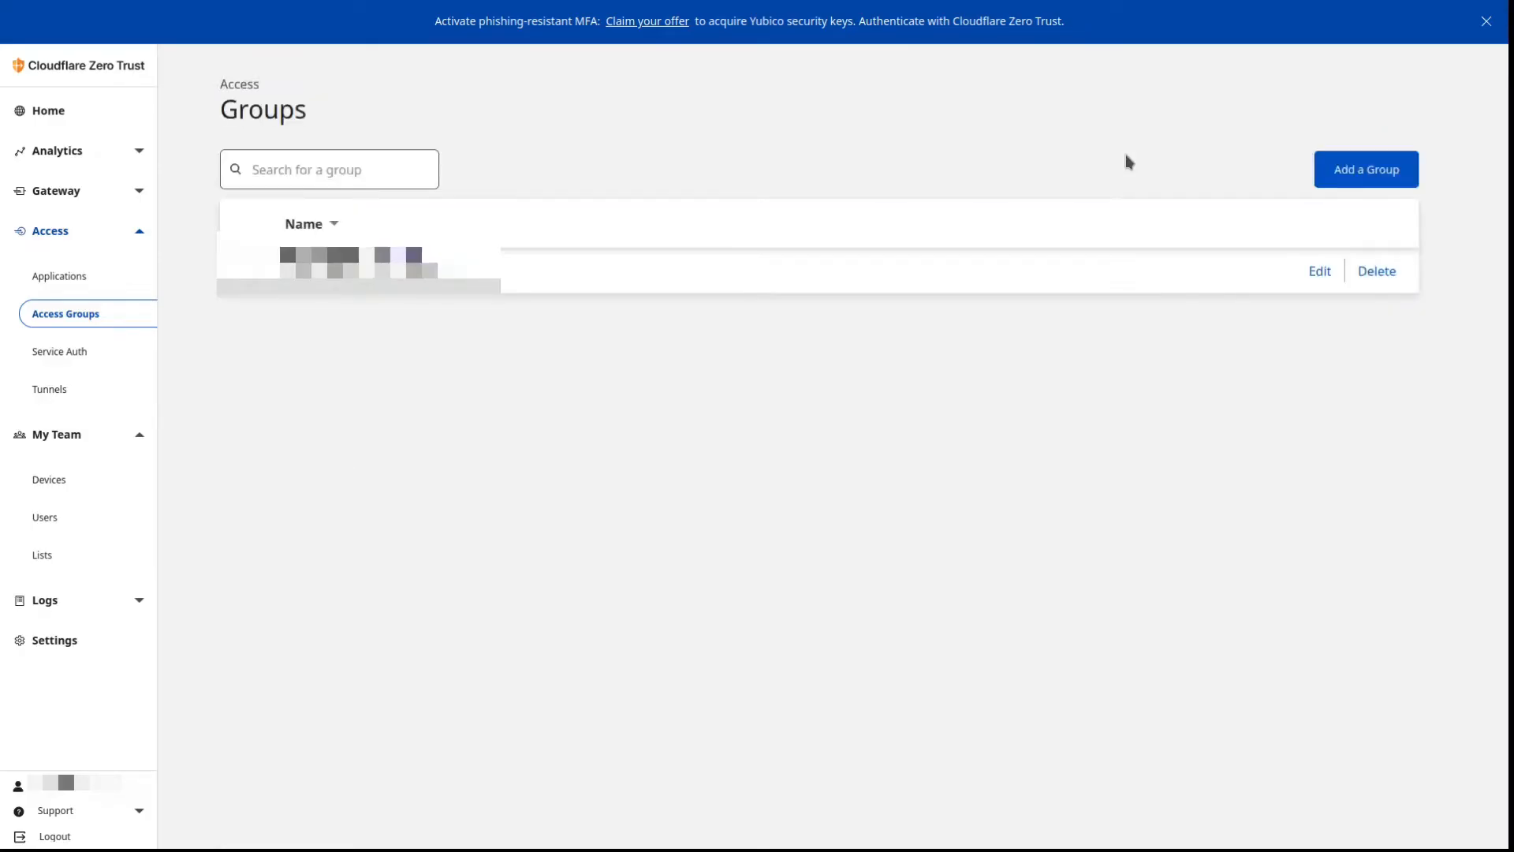
{"action": "mouse_move", "coordinate": [302, 422]}
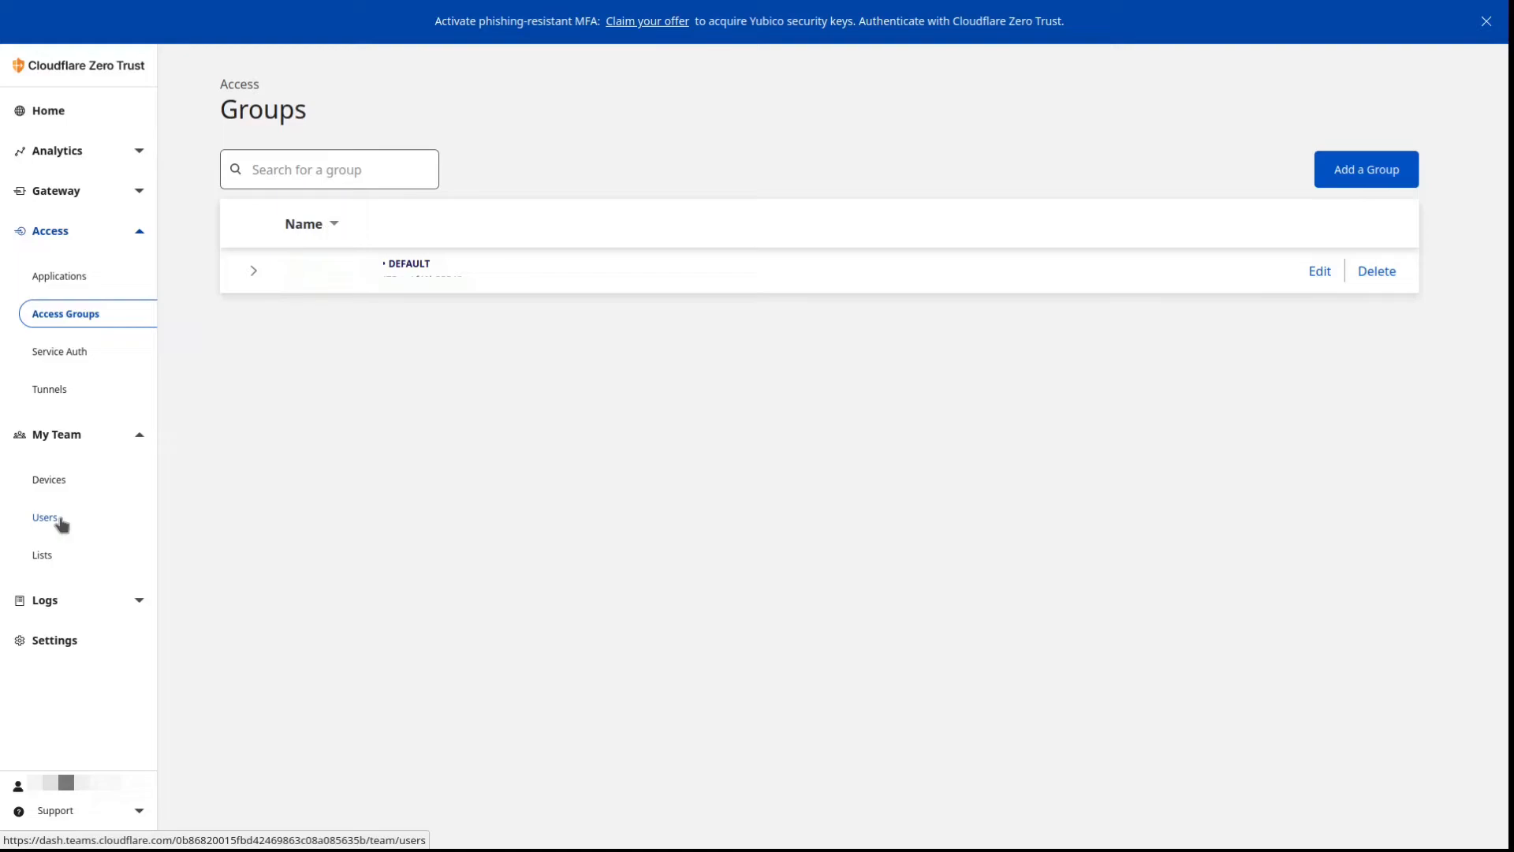
From the Zero Trust home, go to Settings and into the WARP Client page.
{"action": "left_click", "coordinate": [48, 111]}
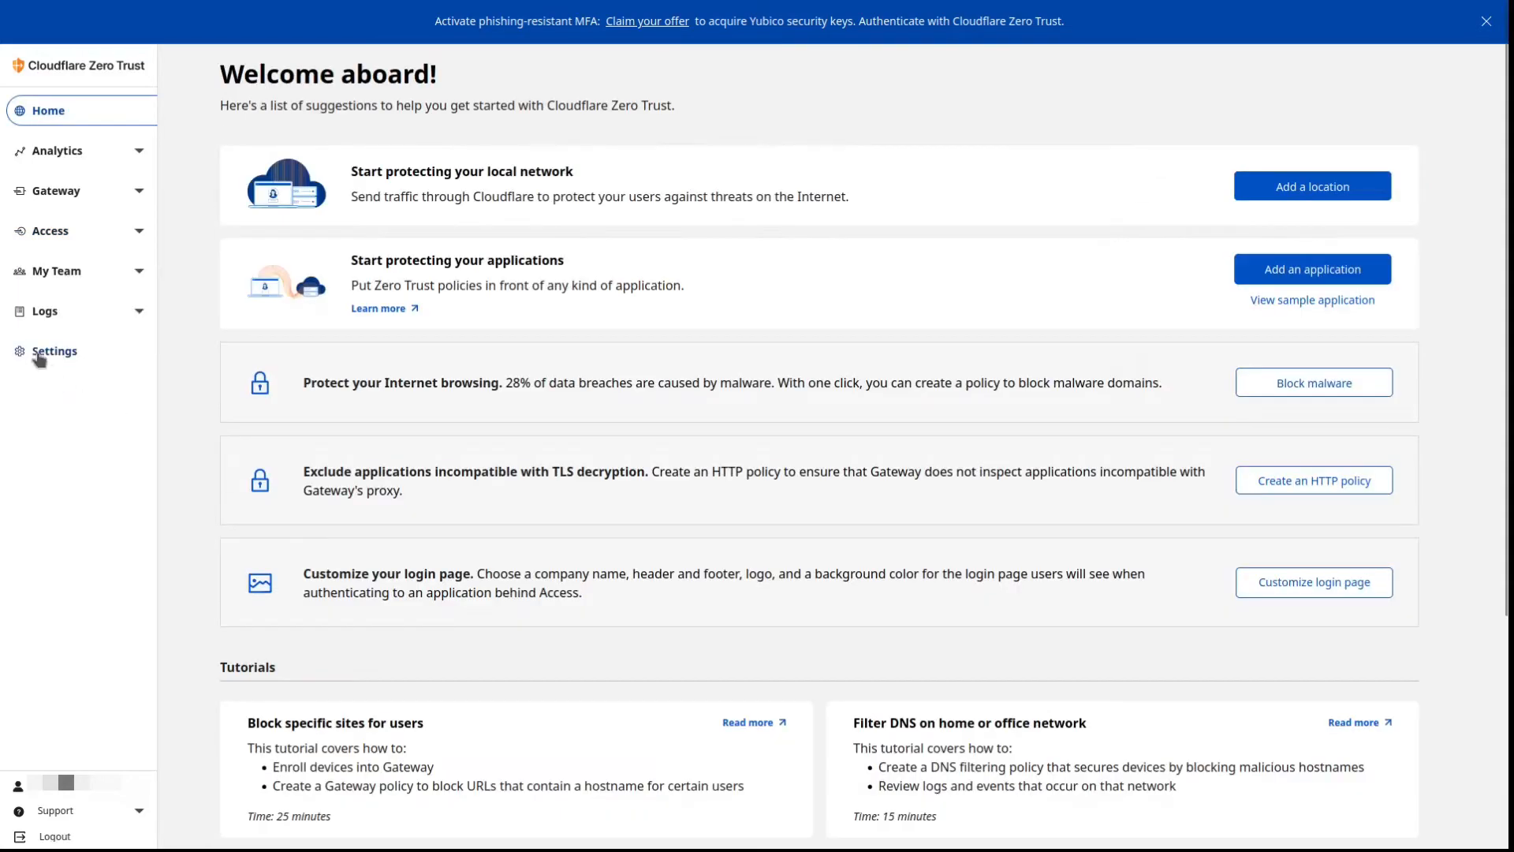
{"action": "left_click", "coordinate": [53, 350]}
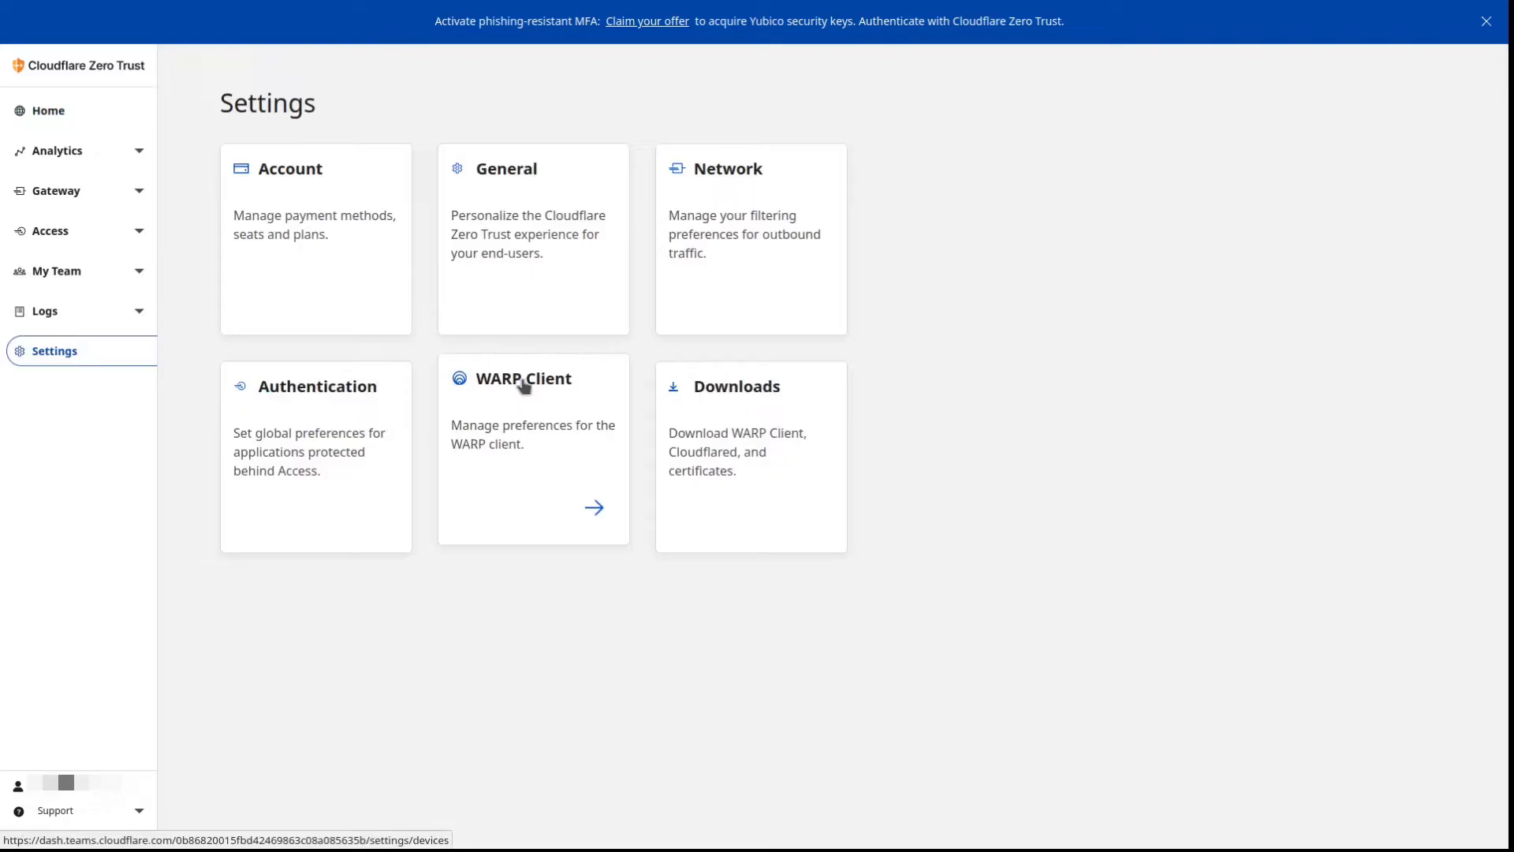
{"action": "left_click", "coordinate": [523, 377]}
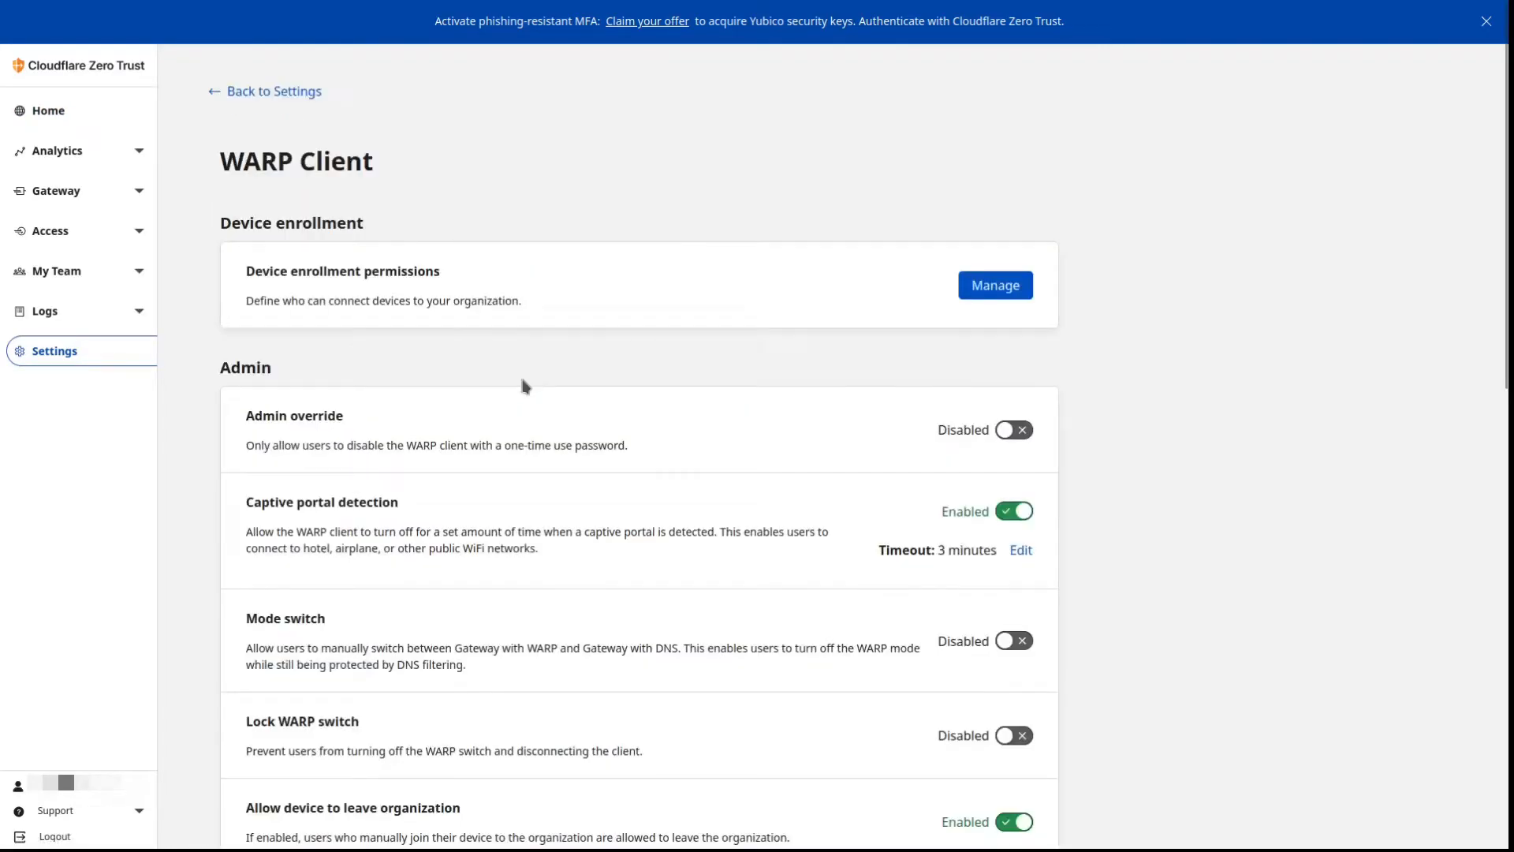
Under device enrollment, add an Allow rule 'default' with an Emails selector and the address, and save it.
{"action": "left_click", "coordinate": [994, 286]}
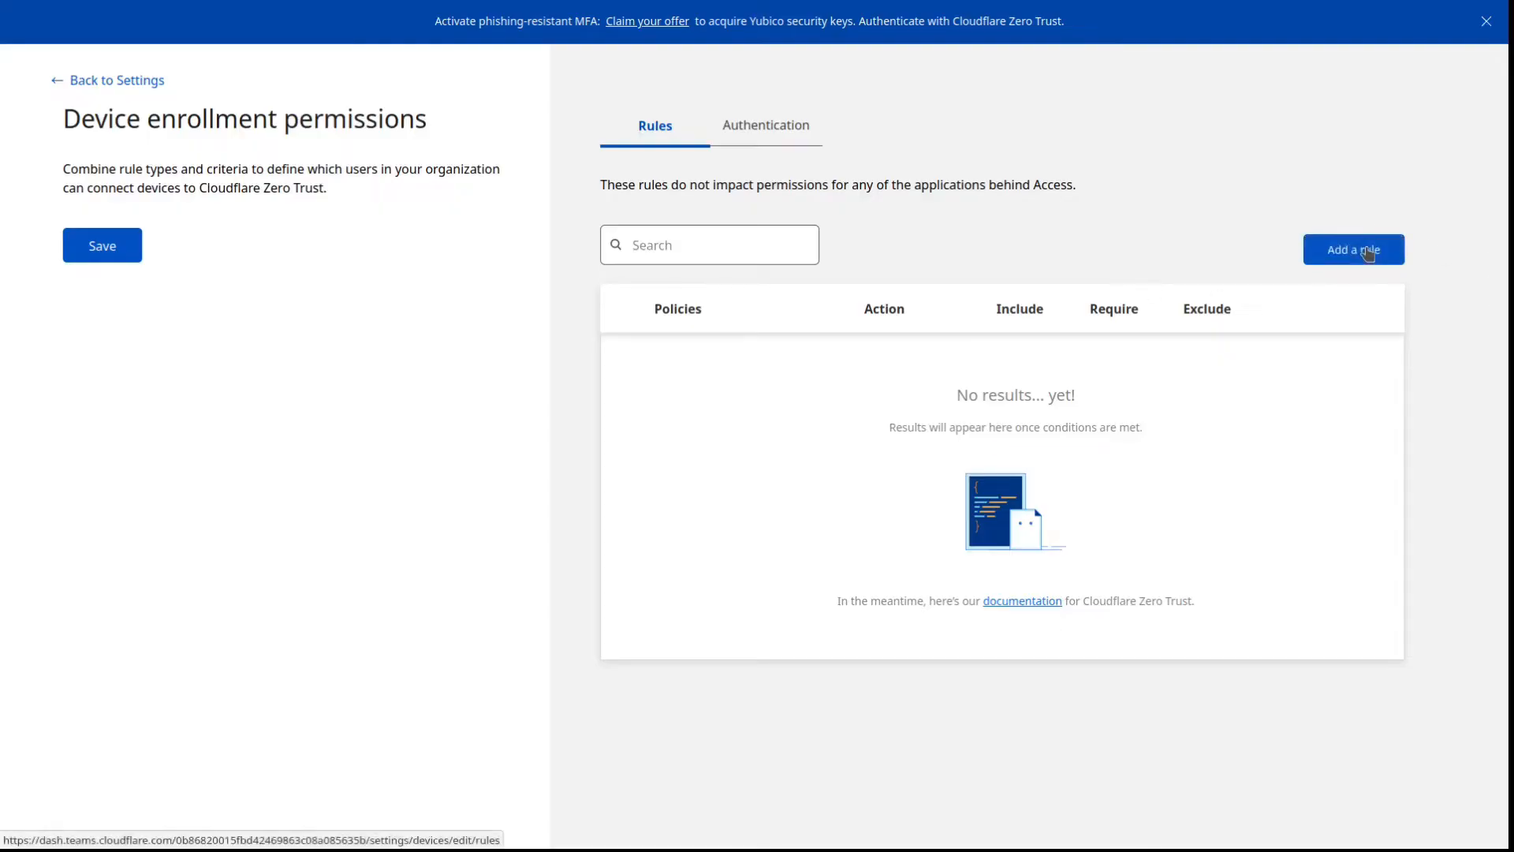
{"action": "left_click", "coordinate": [1353, 249]}
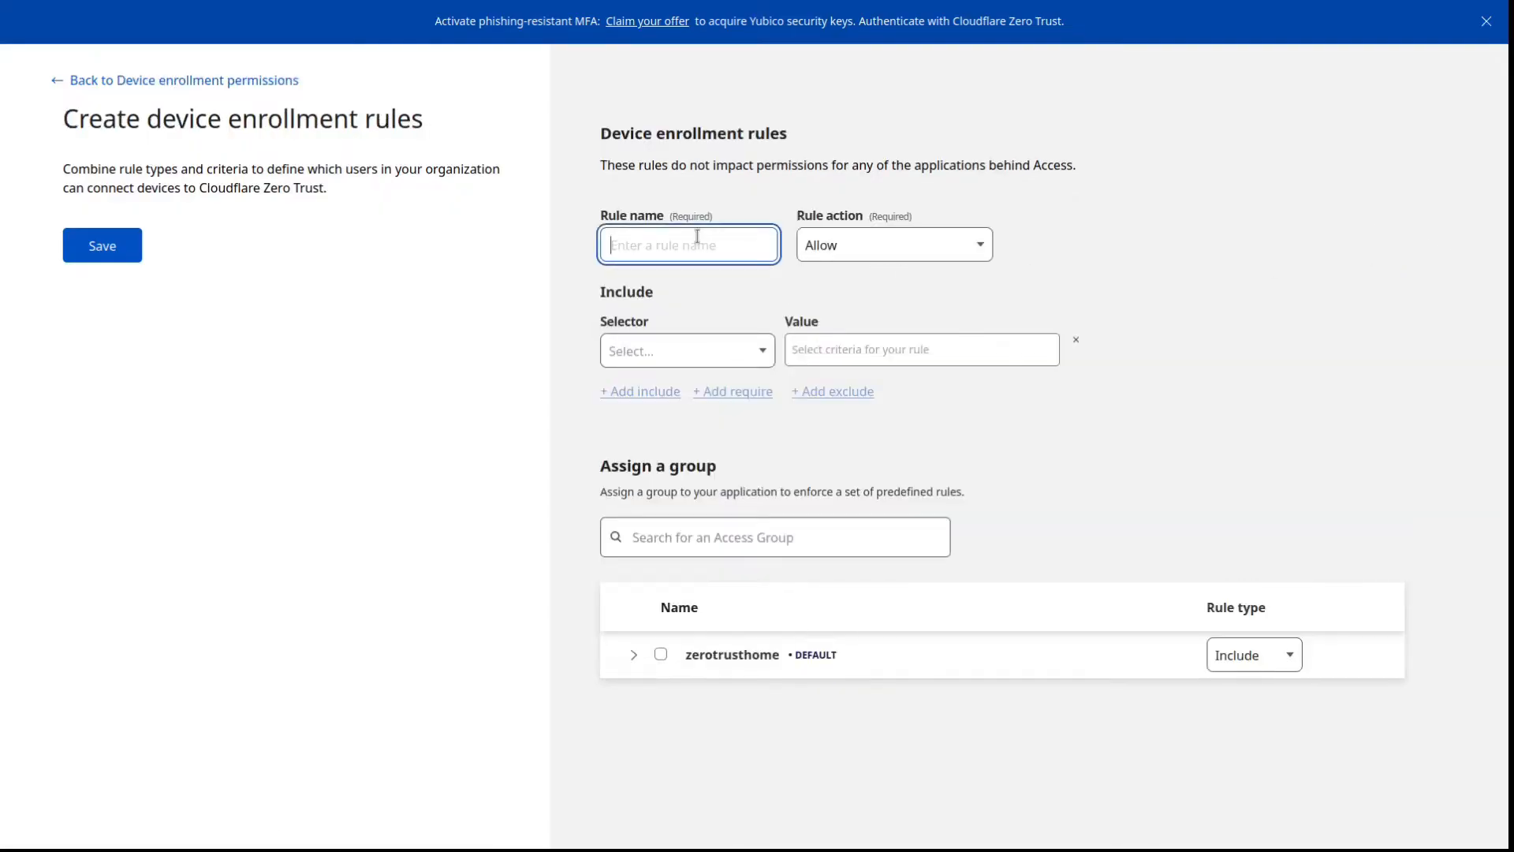
{"action": "type", "text": "default"}
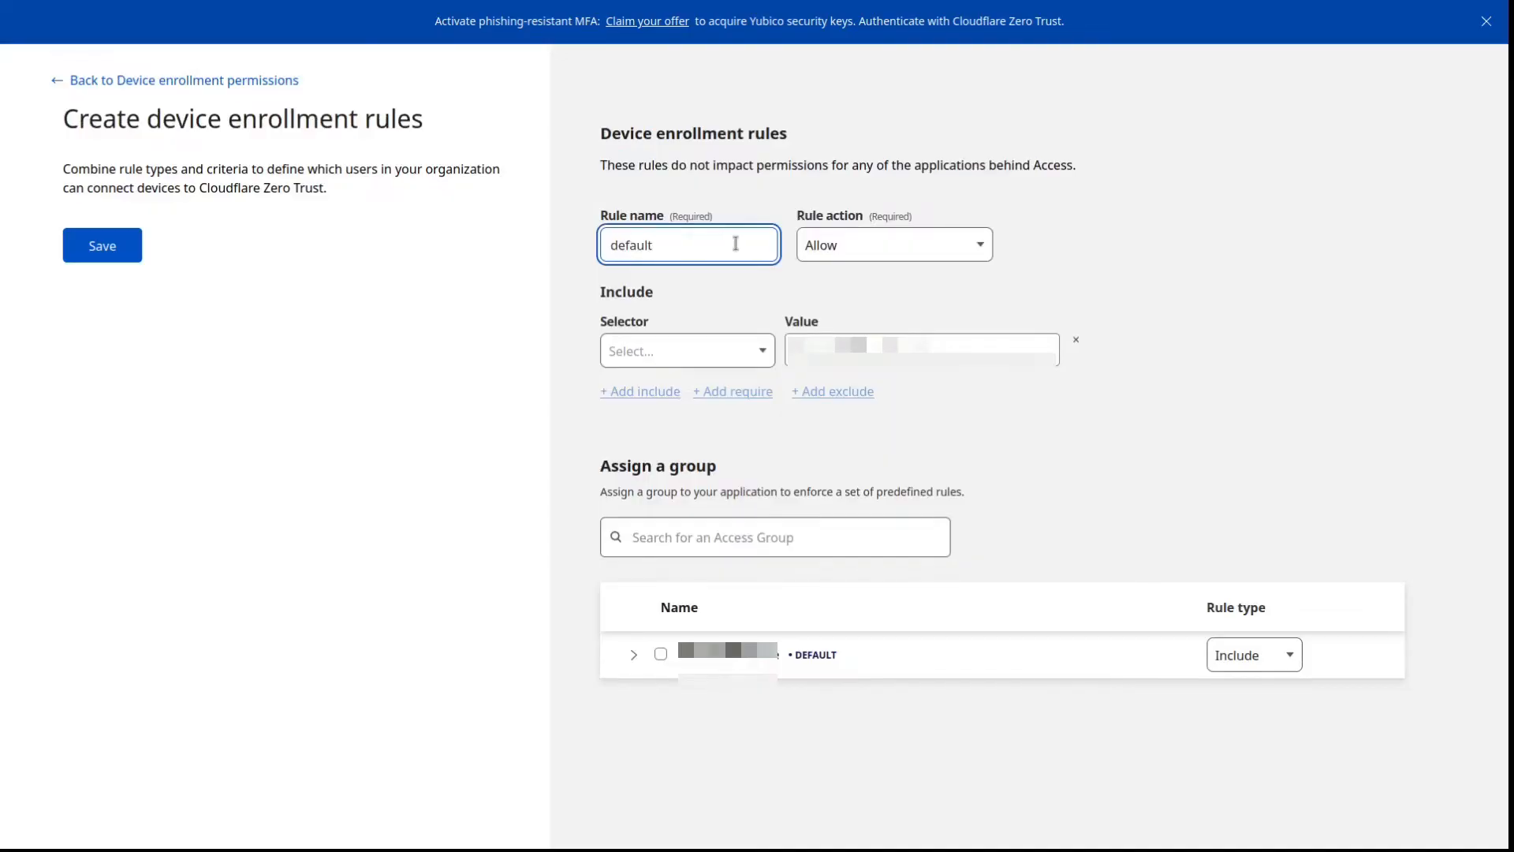
{"action": "left_click", "coordinate": [686, 350]}
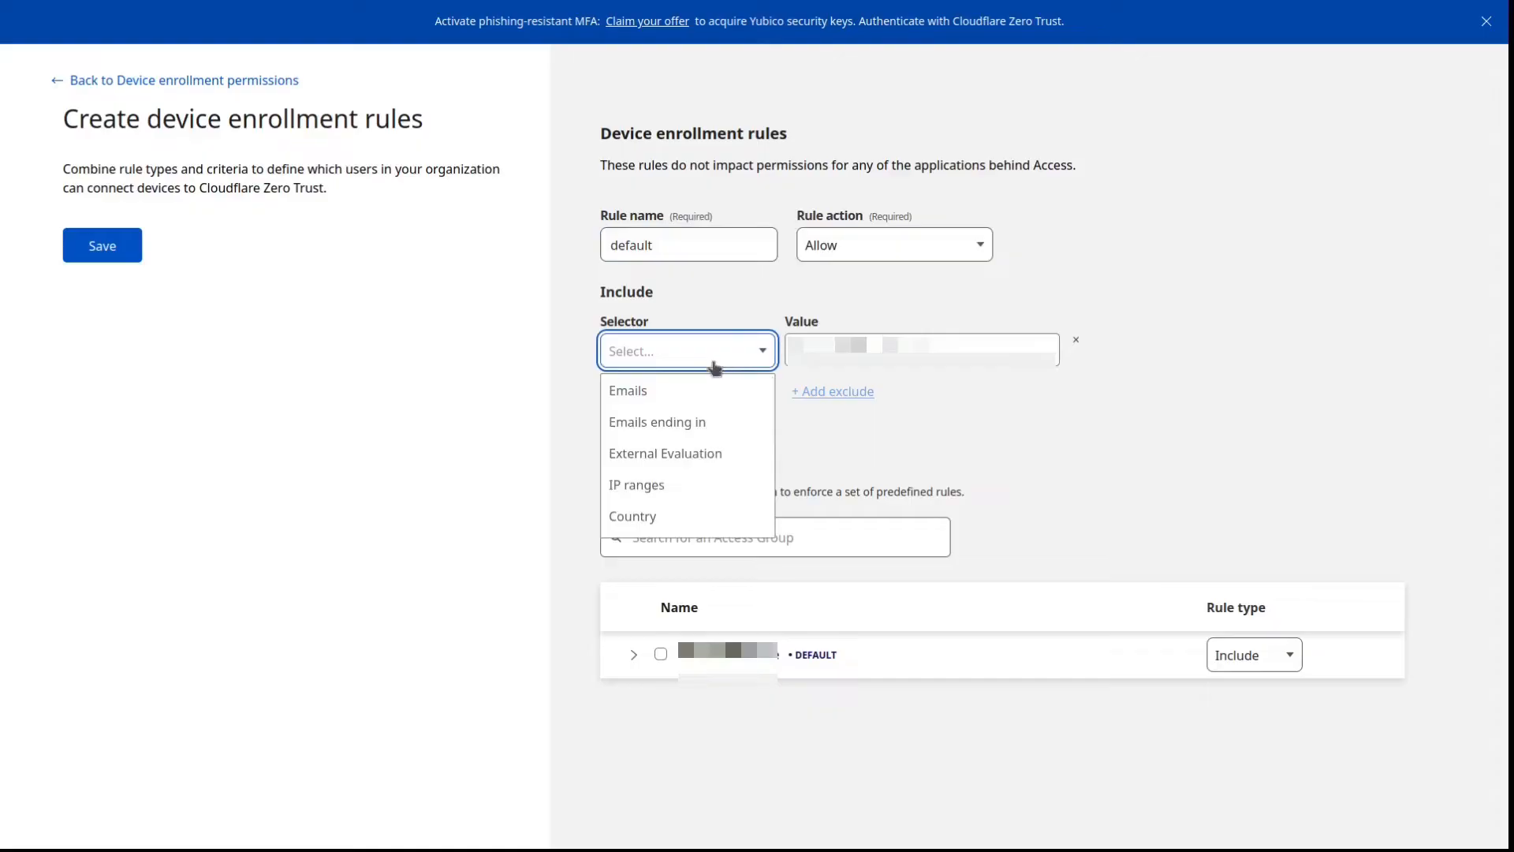
{"action": "left_click", "coordinate": [627, 390]}
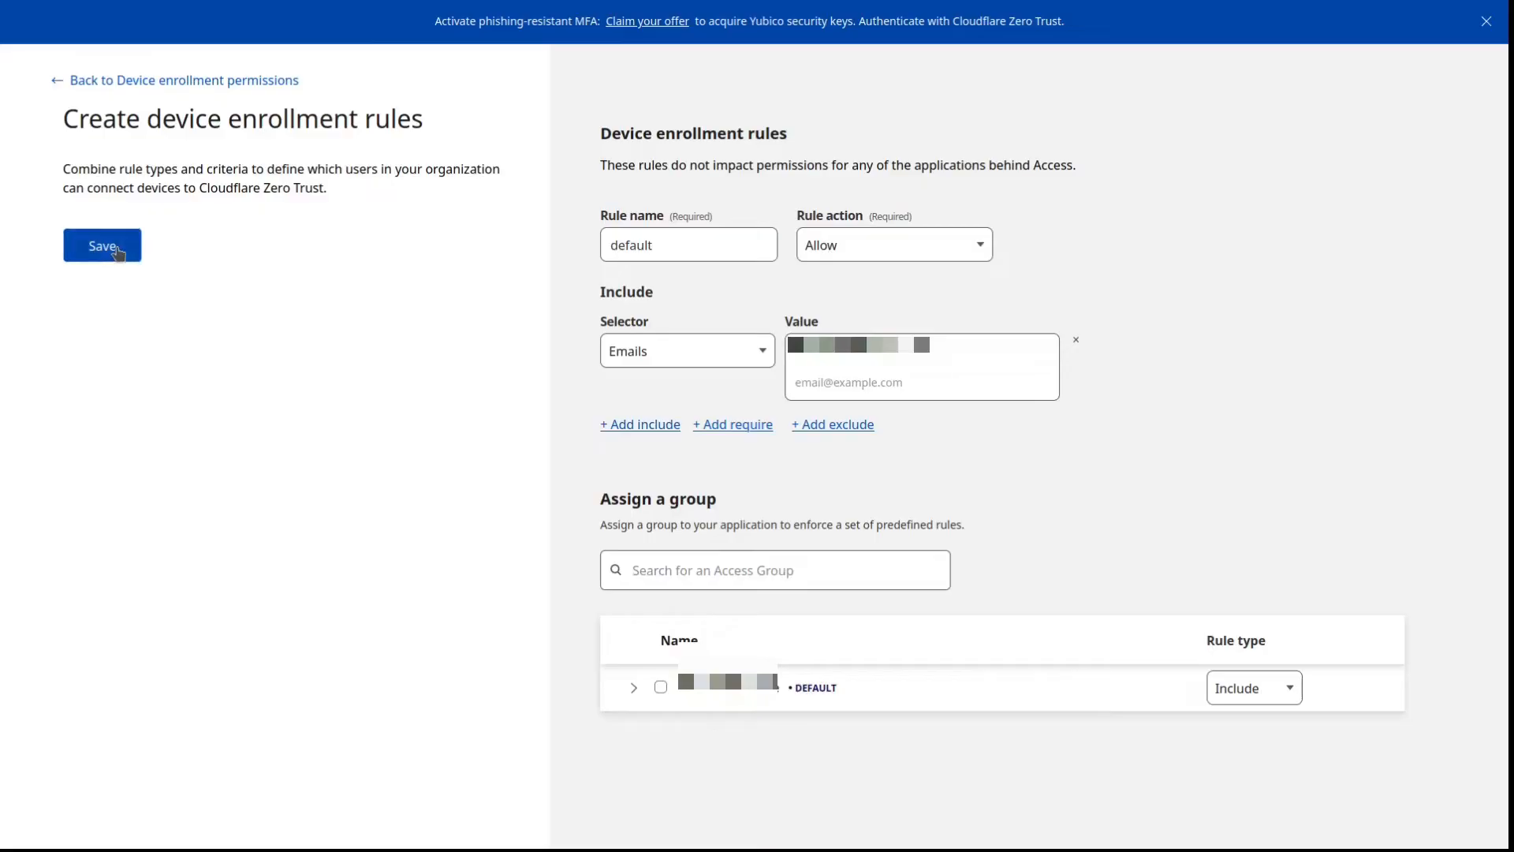
{"action": "left_click", "coordinate": [102, 246]}
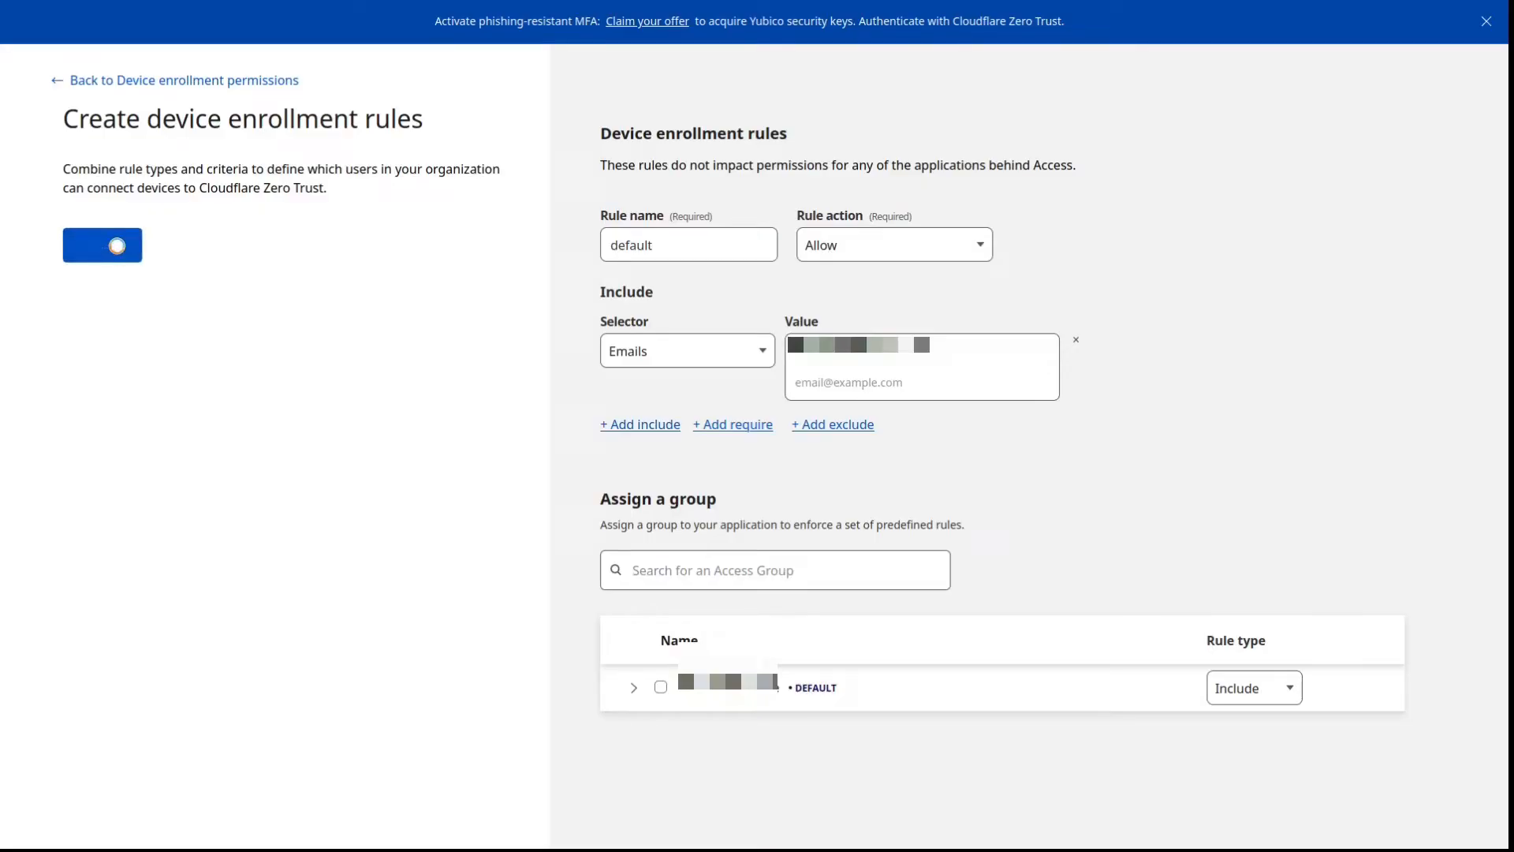
{"action": "left_click", "coordinate": [102, 246]}
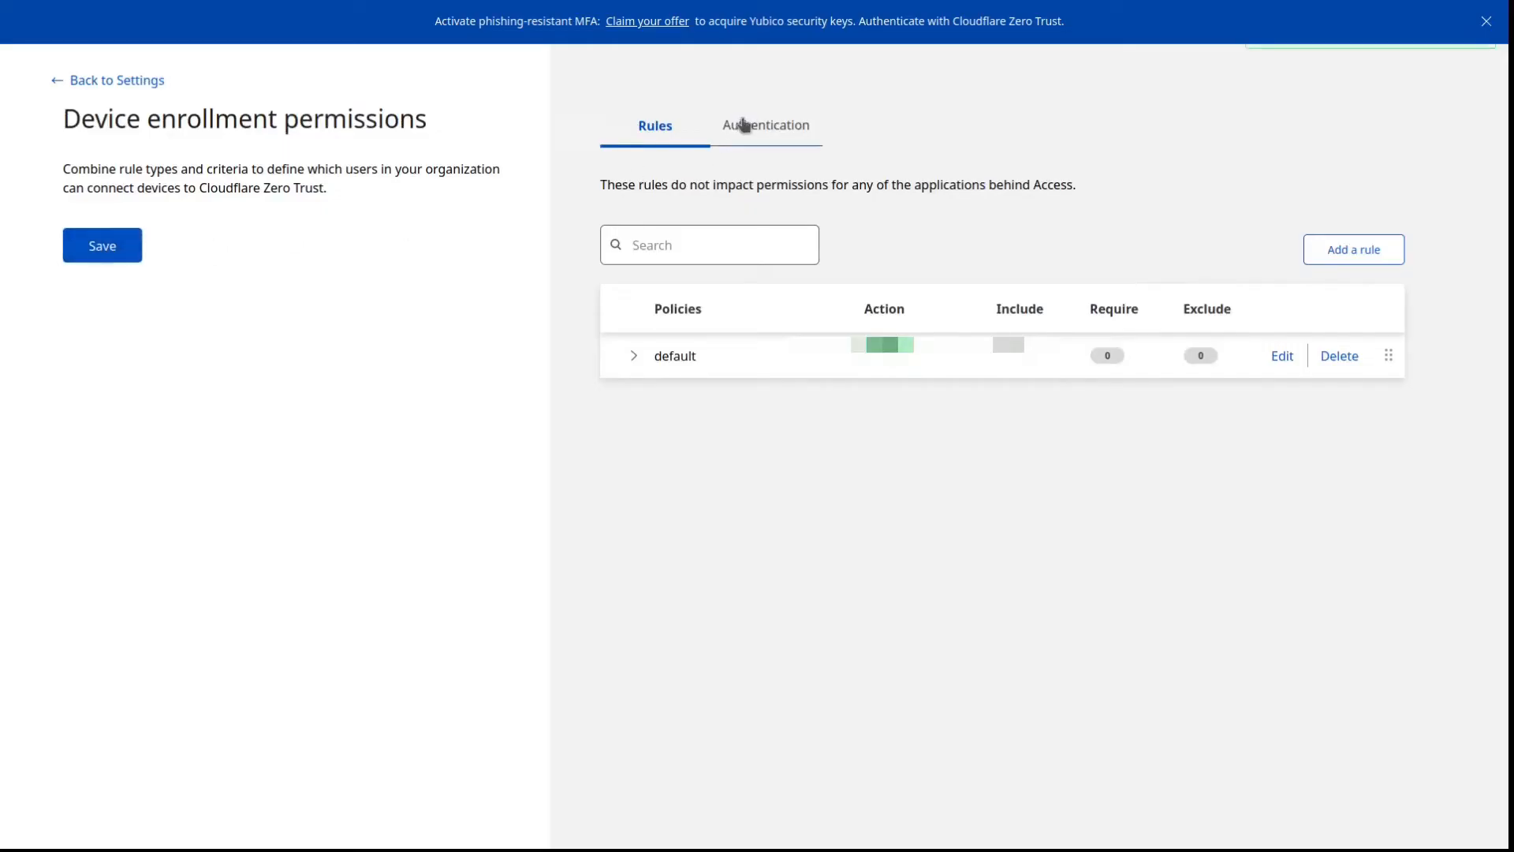
Check the Authentication tab accepts all identity providers, then go back and review the WARP Client settings.
{"action": "left_click", "coordinate": [767, 125]}
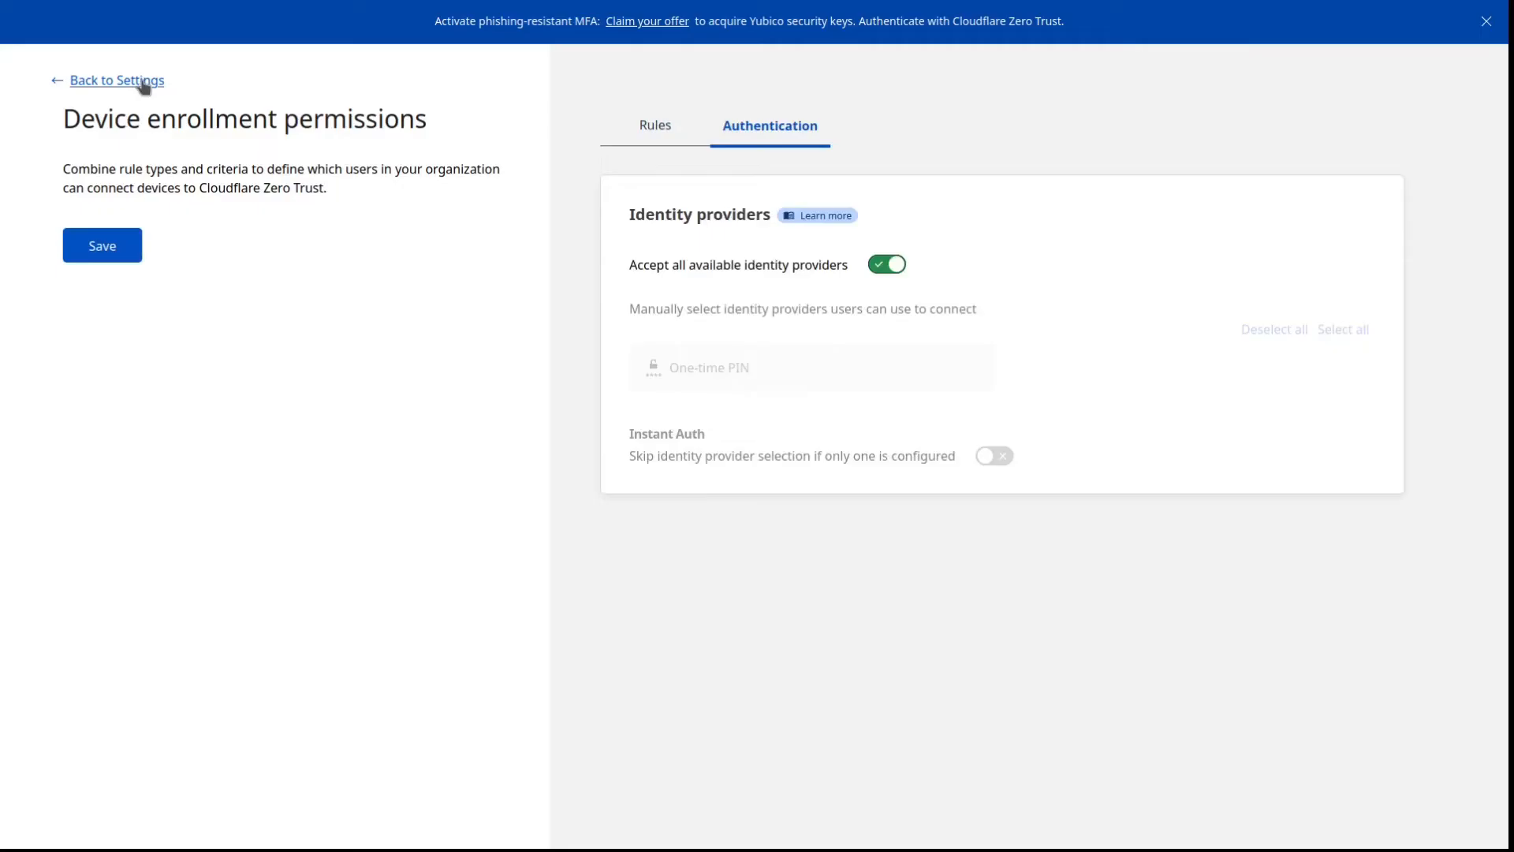
{"action": "left_click", "coordinate": [115, 81]}
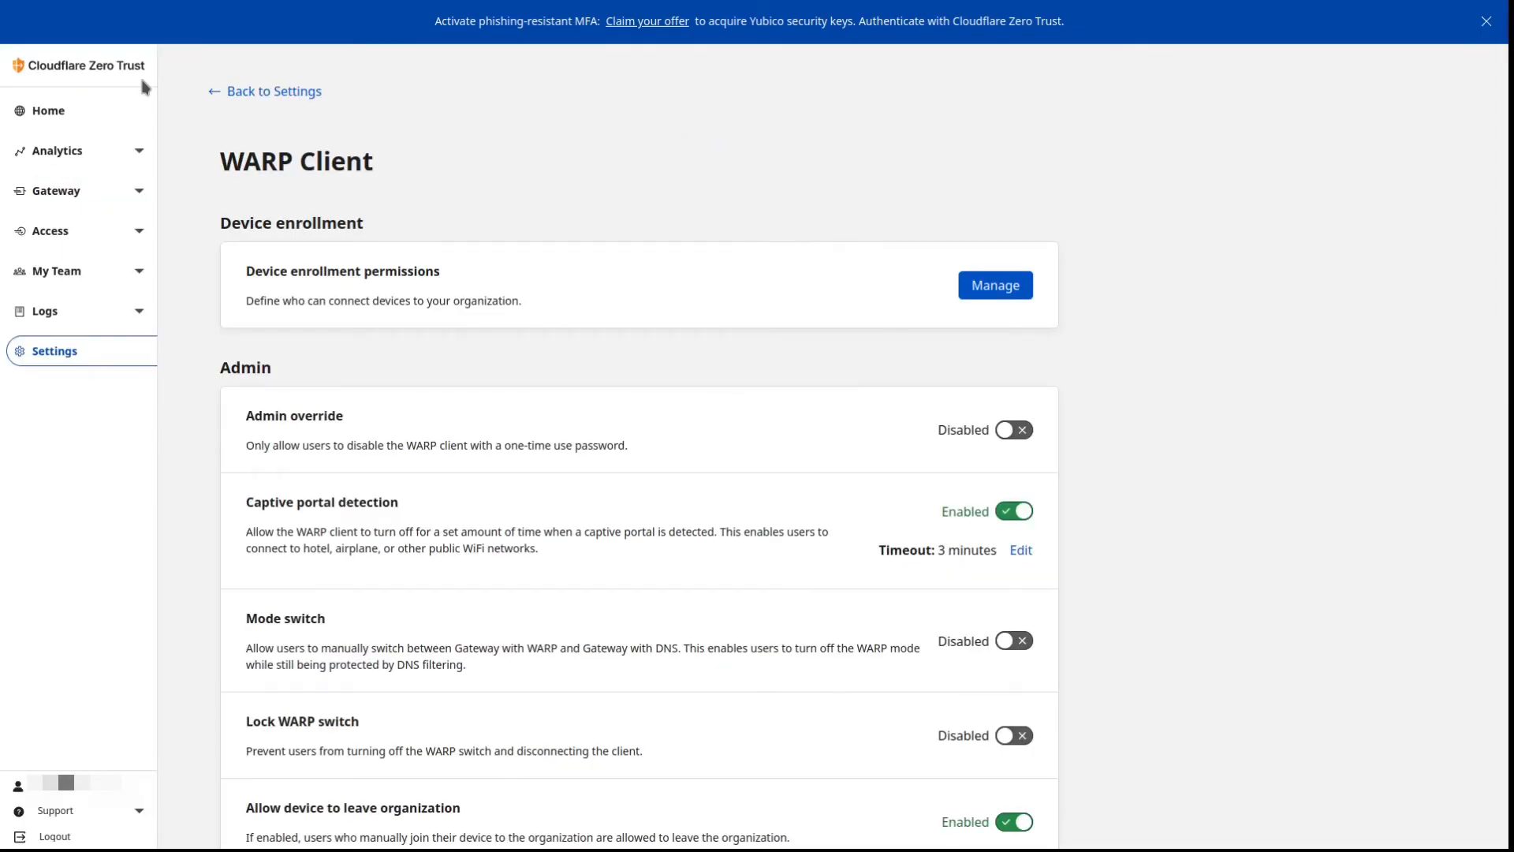
{"action": "scroll", "scroll_direction": "down", "scroll_amount": 3}
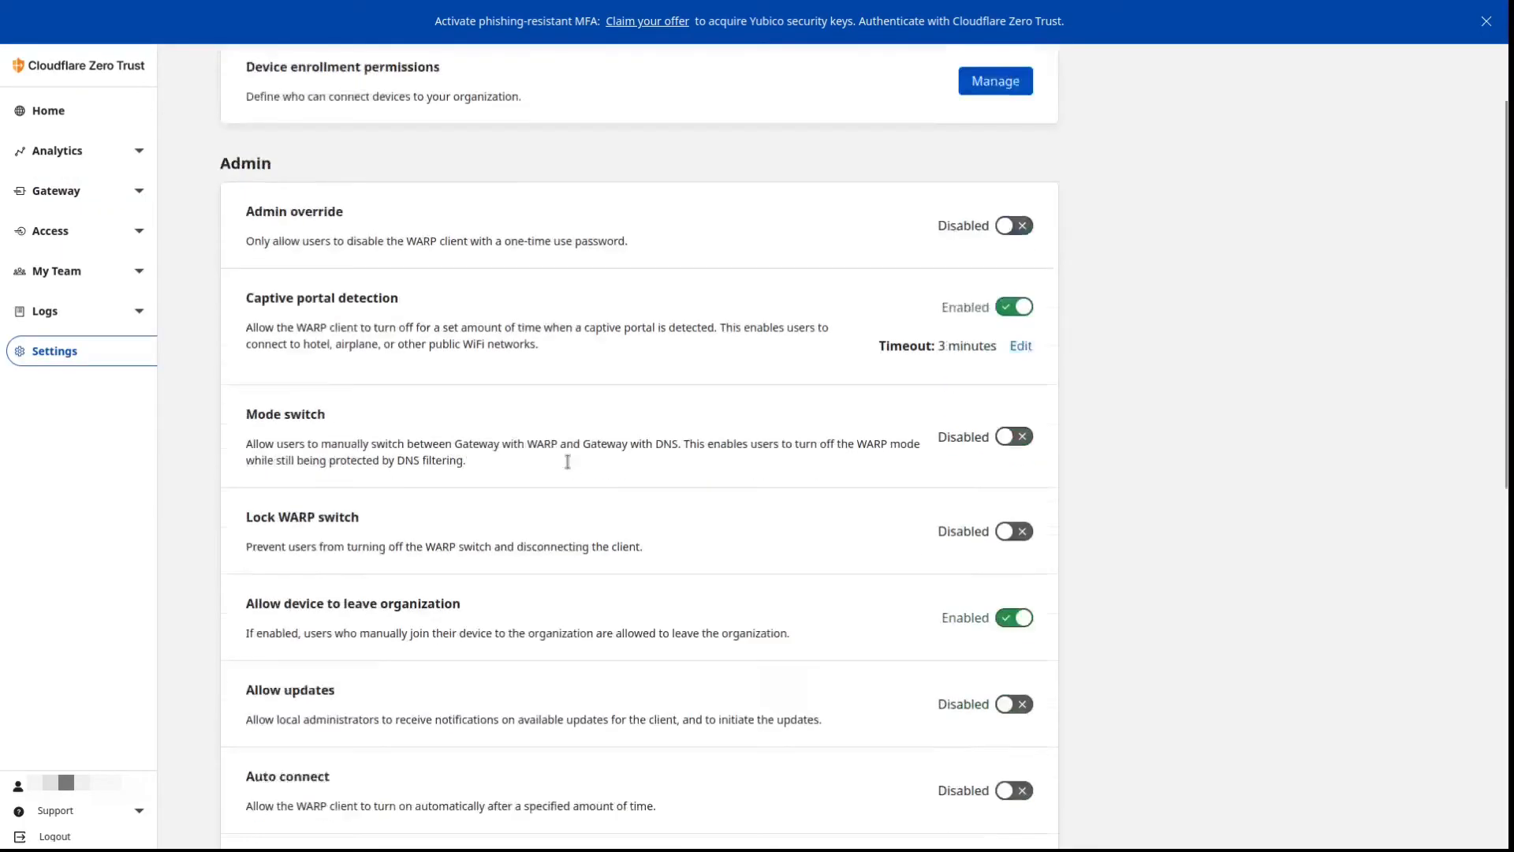
{"action": "scroll", "scroll_direction": "down", "scroll_amount": 3}
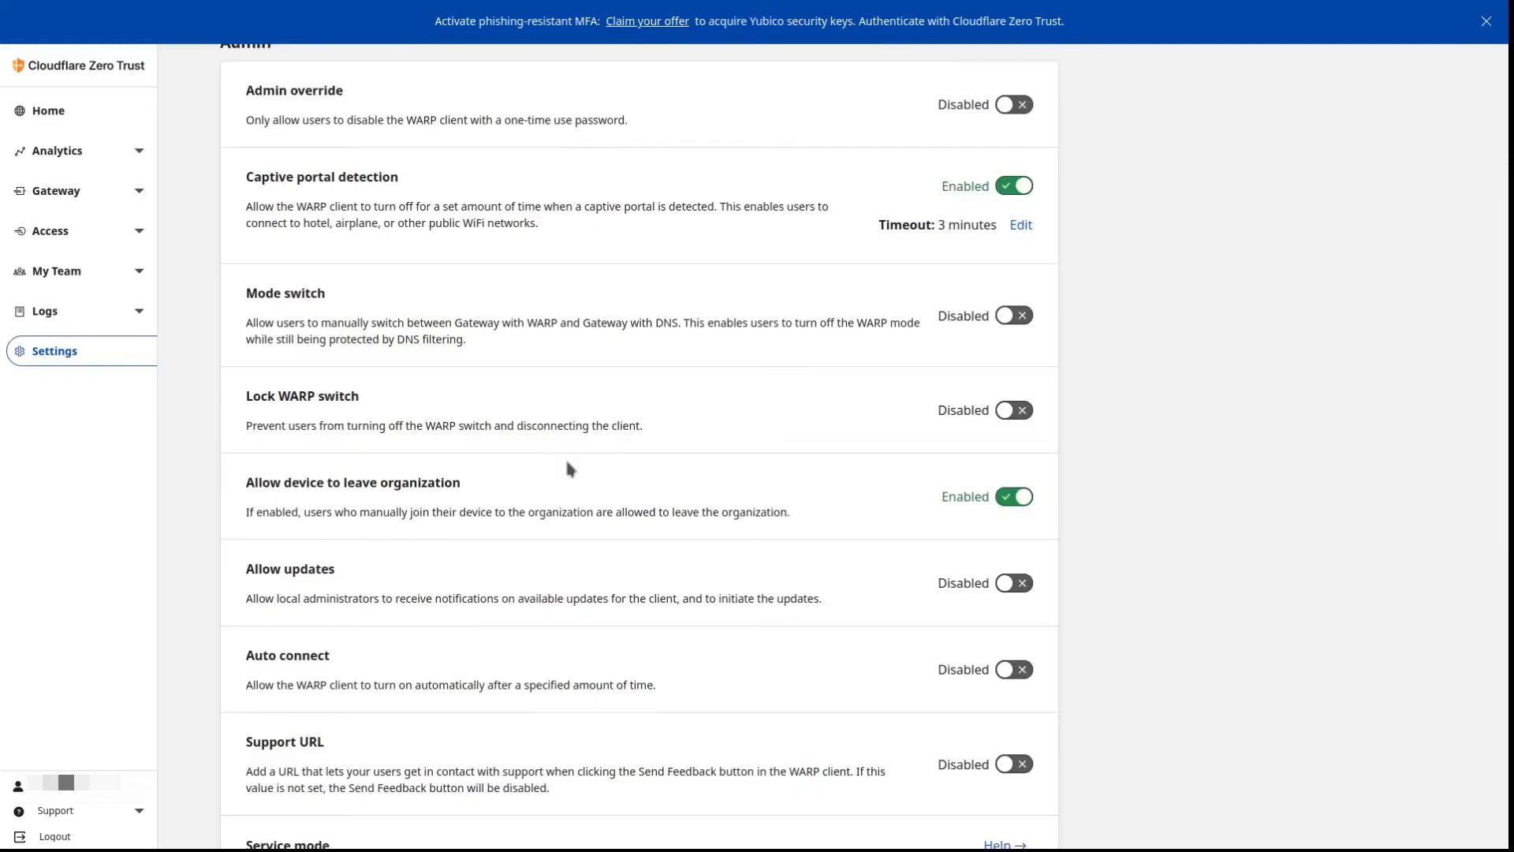
{"action": "scroll", "scroll_direction": "down", "scroll_amount": 3}
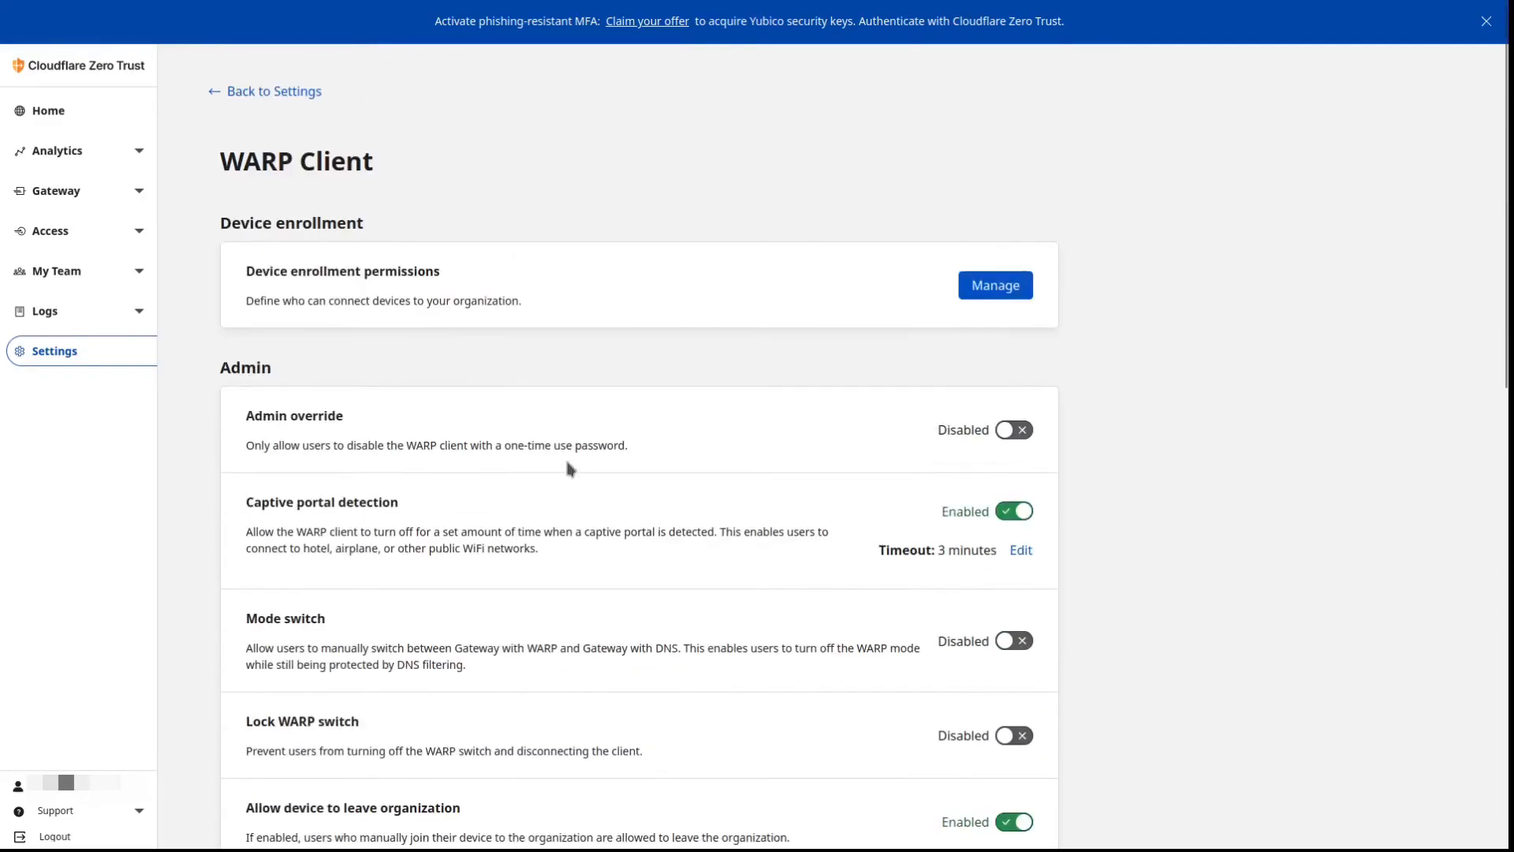
{"action": "mouse_move", "coordinate": [556, 470]}
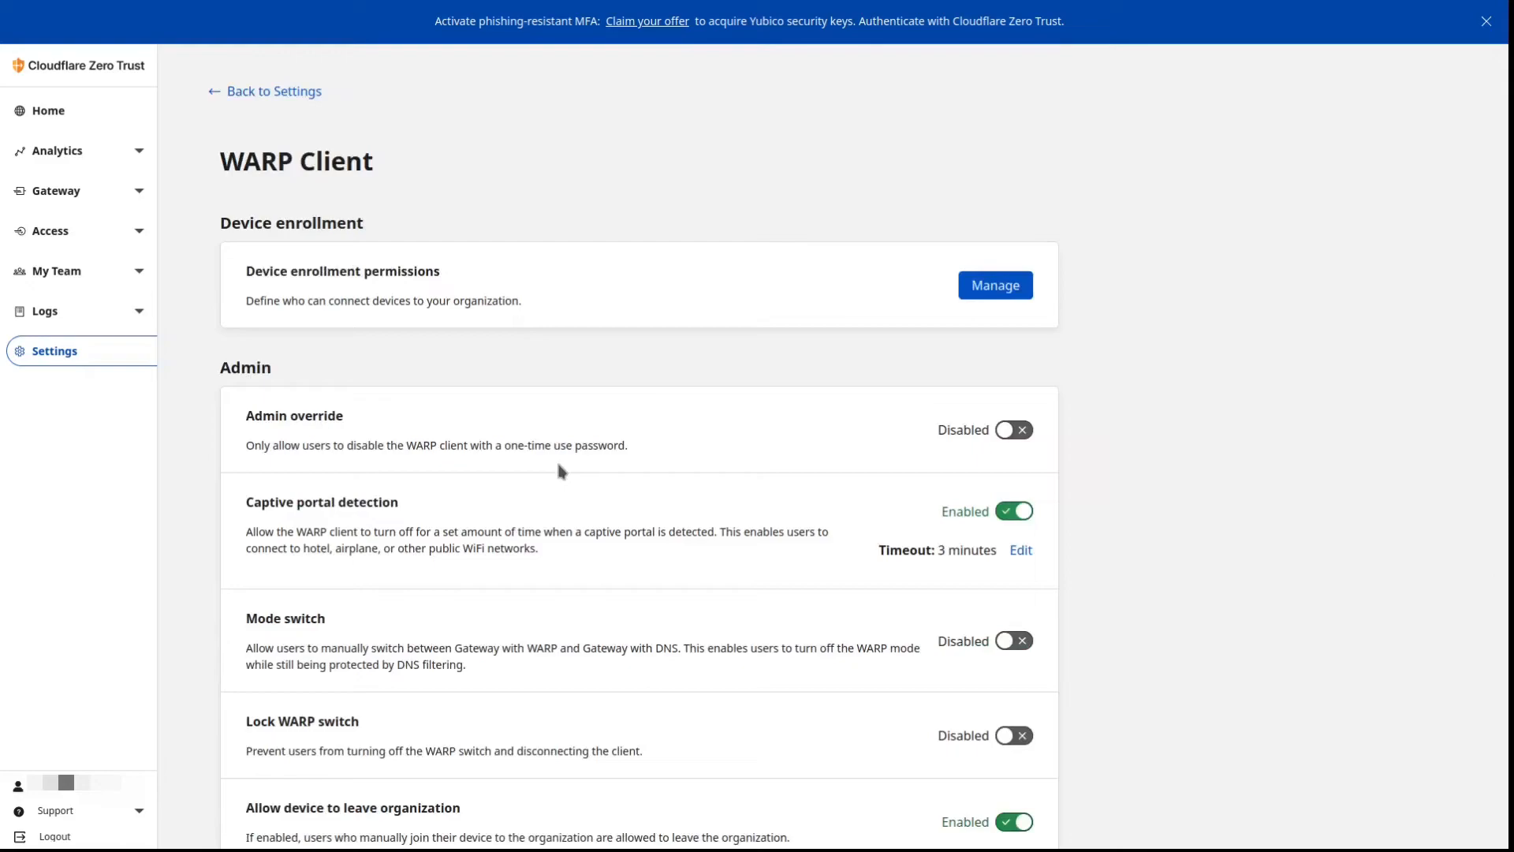
{"action": "mouse_move", "coordinate": [77, 686]}
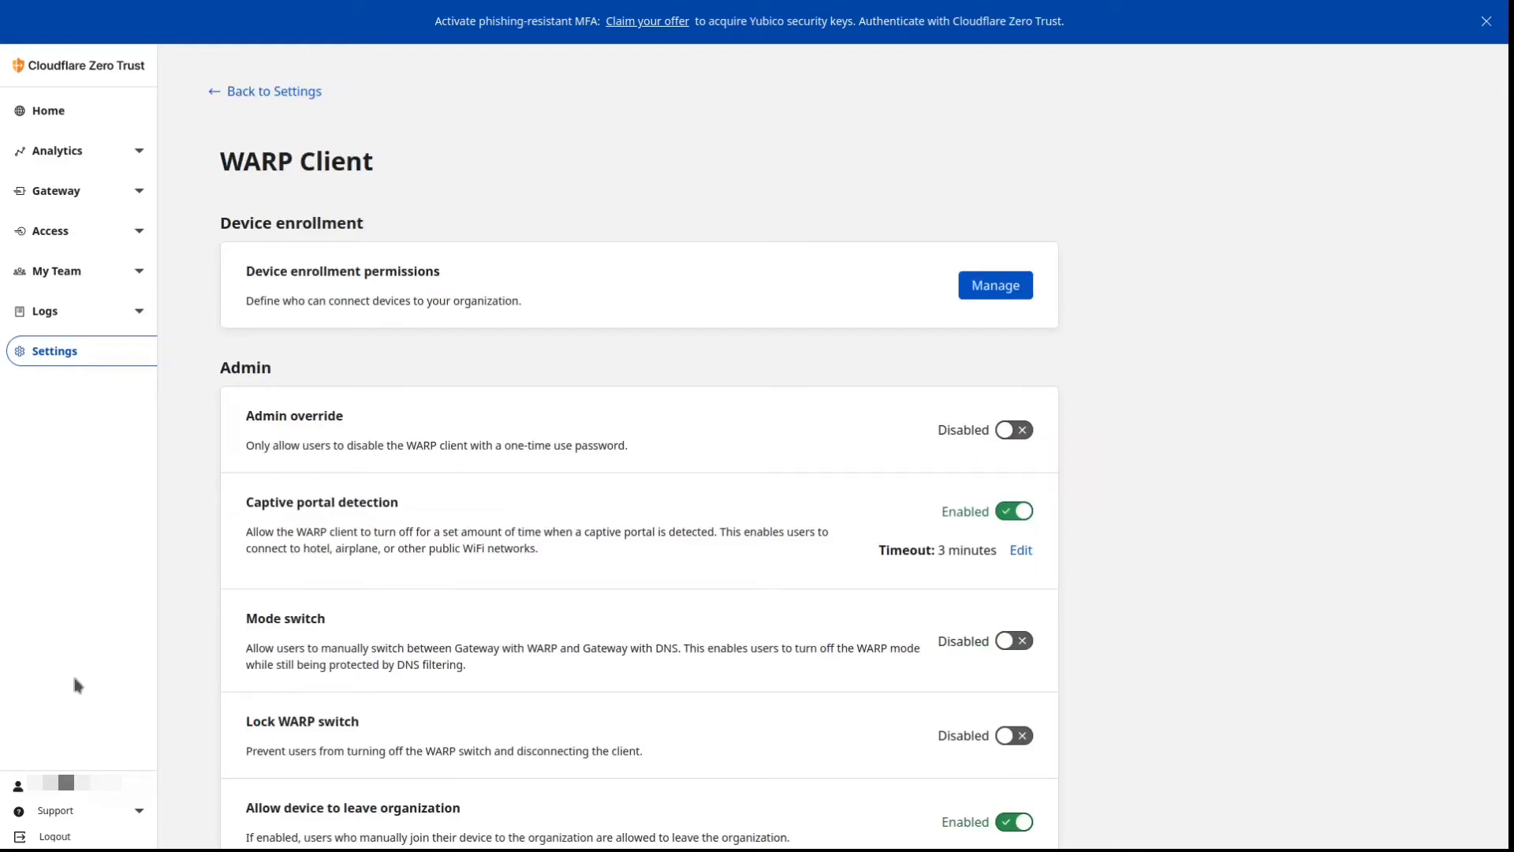
{"action": "mouse_move", "coordinate": [145, 696]}
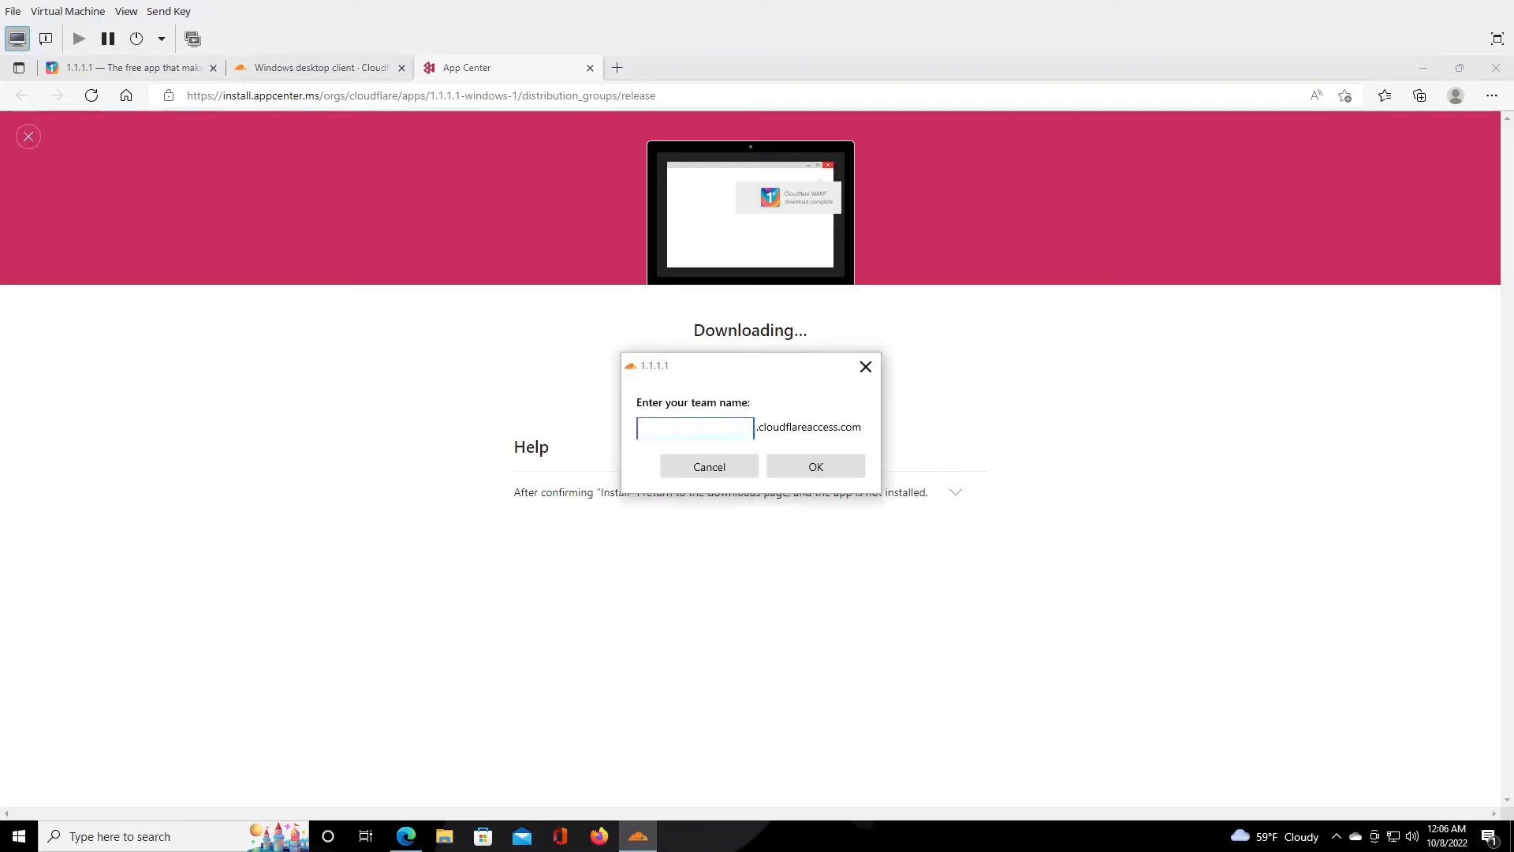
Join team zerotrusthome in WARP, request an emailed login code and sign in with it.
{"action": "left_click", "coordinate": [708, 466]}
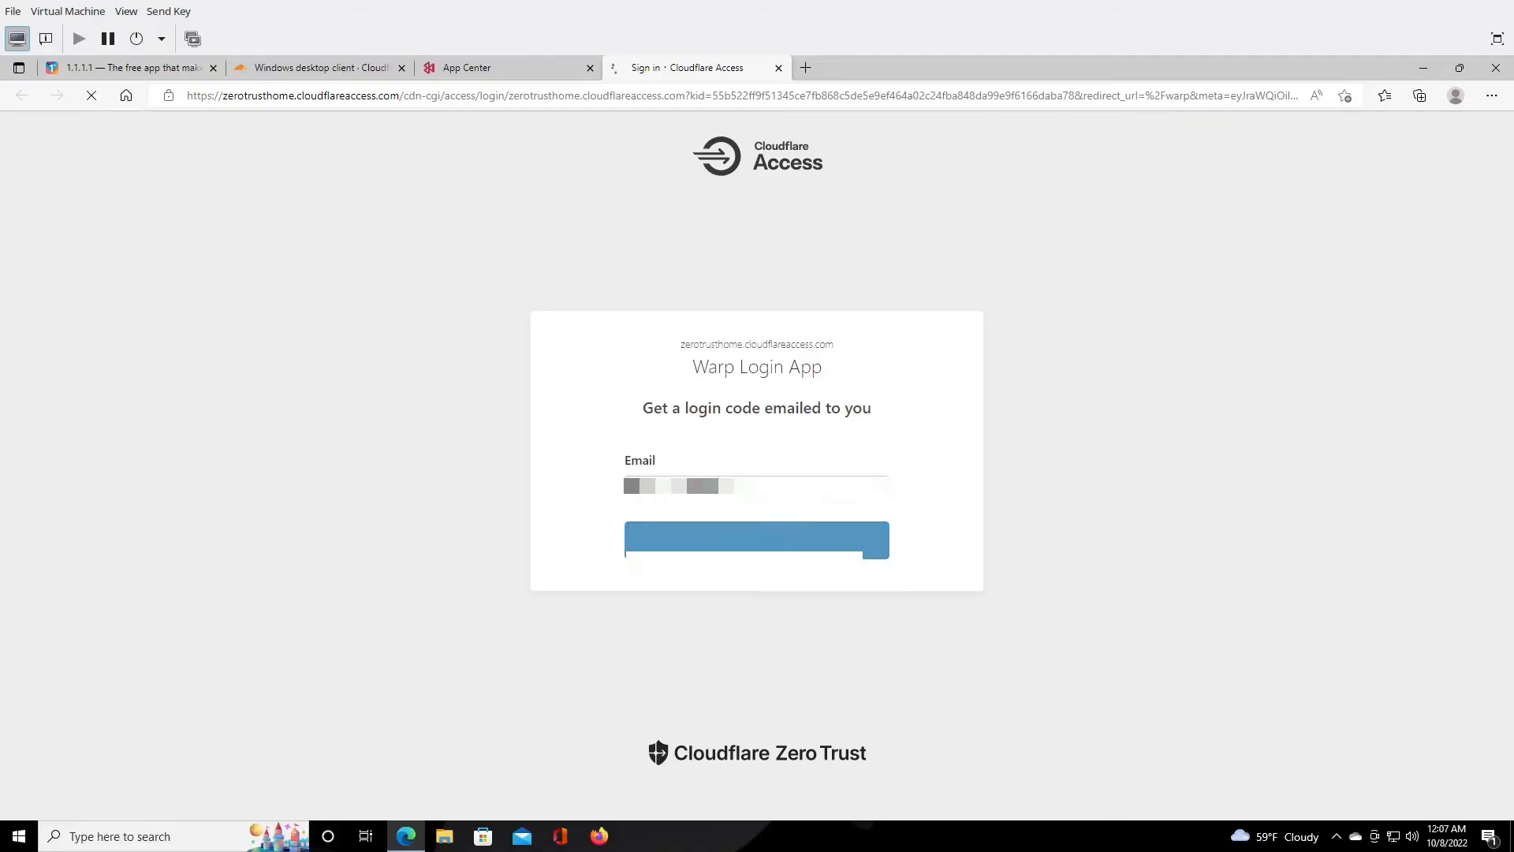
{"action": "left_click", "coordinate": [756, 539]}
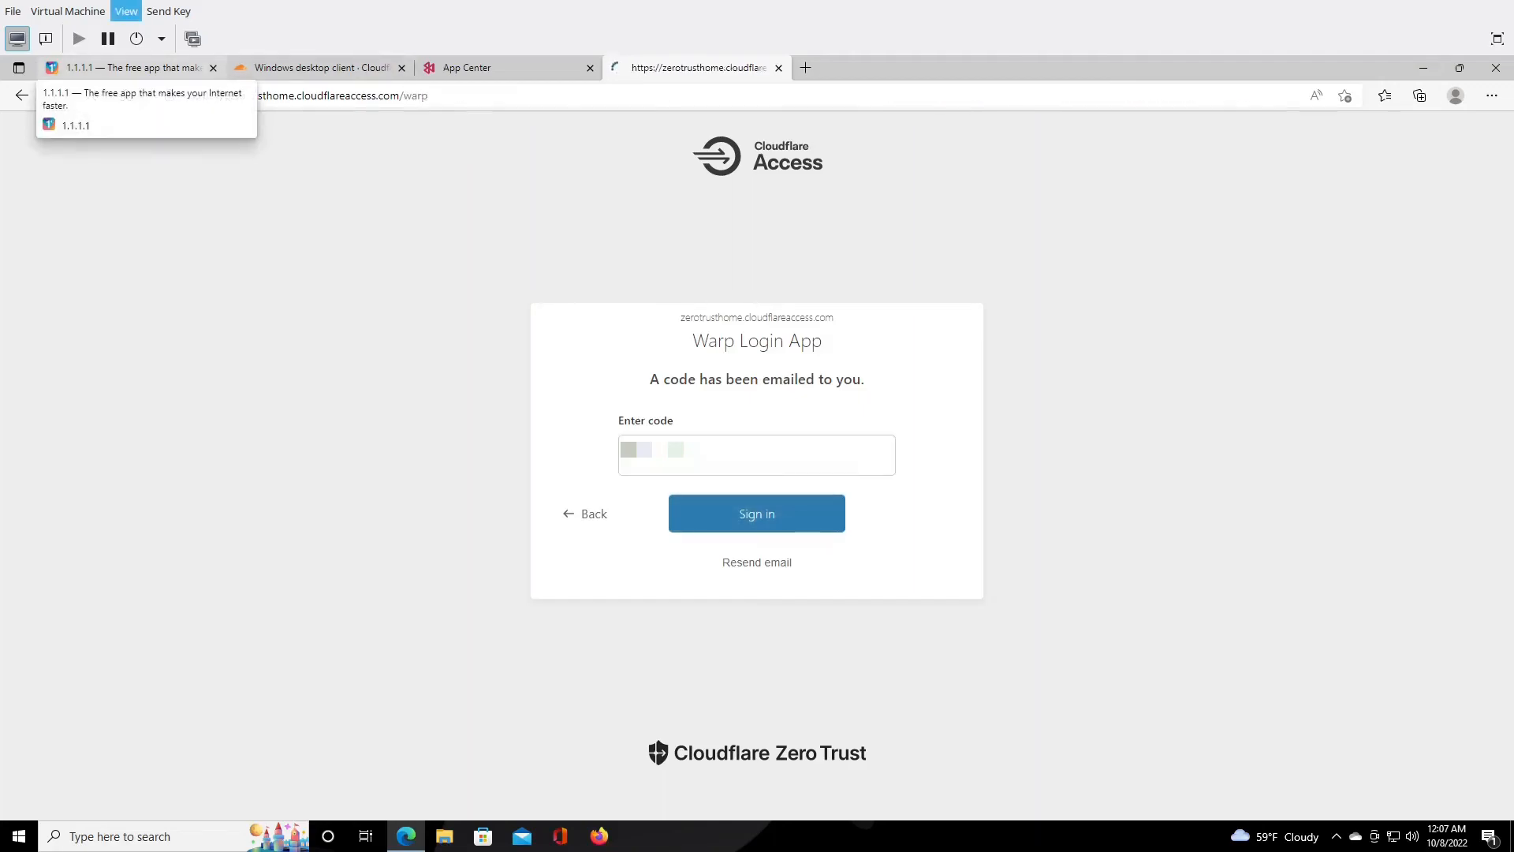
{"action": "left_click", "coordinate": [756, 513]}
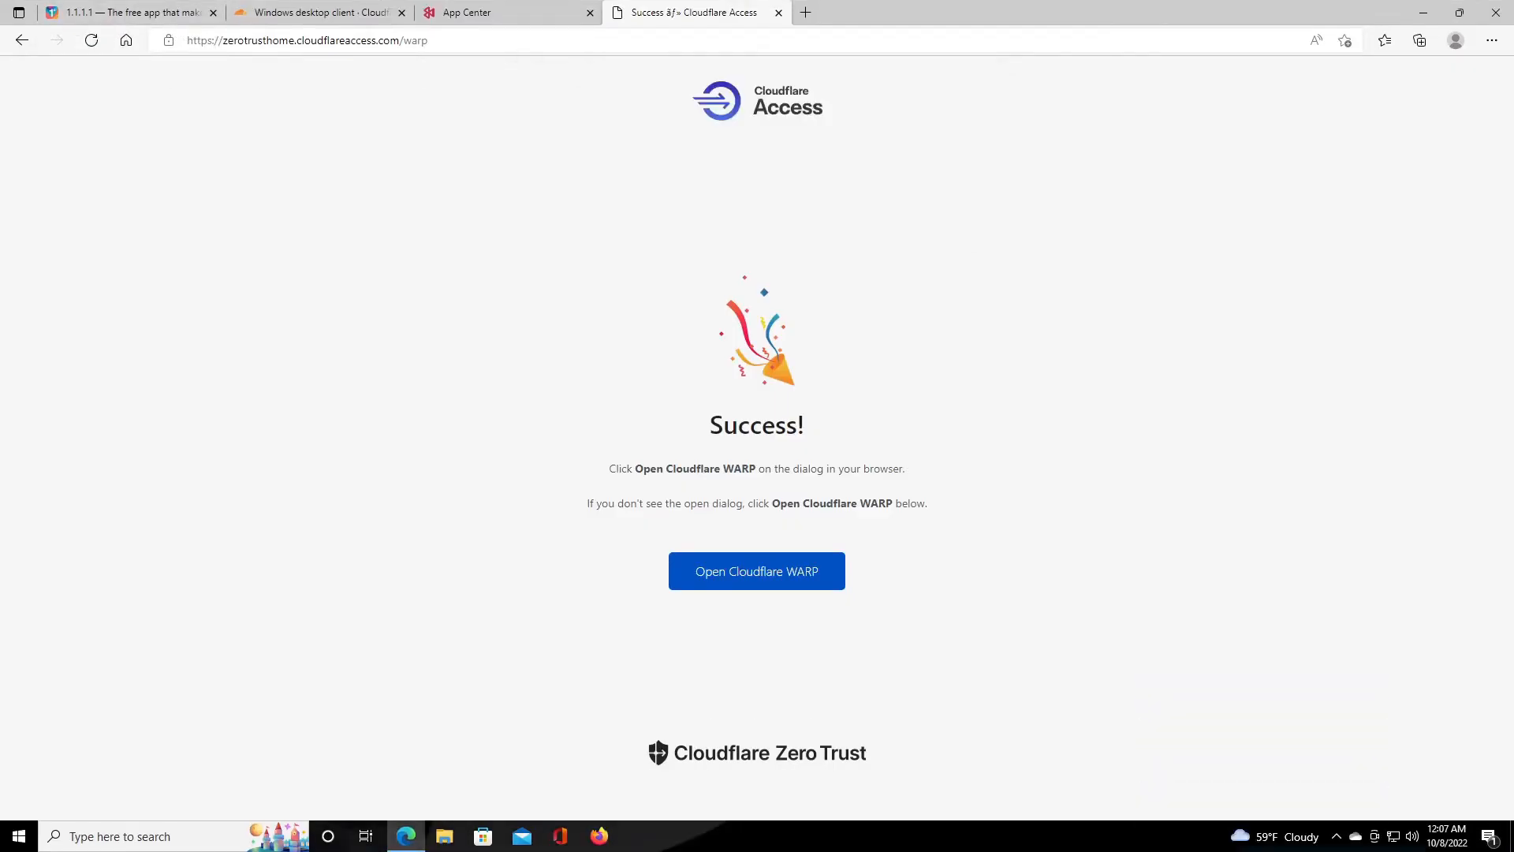
Return to the WARP app and switch Zero Trust to Connected so the Internet shows protected.
{"action": "left_click", "coordinate": [755, 571]}
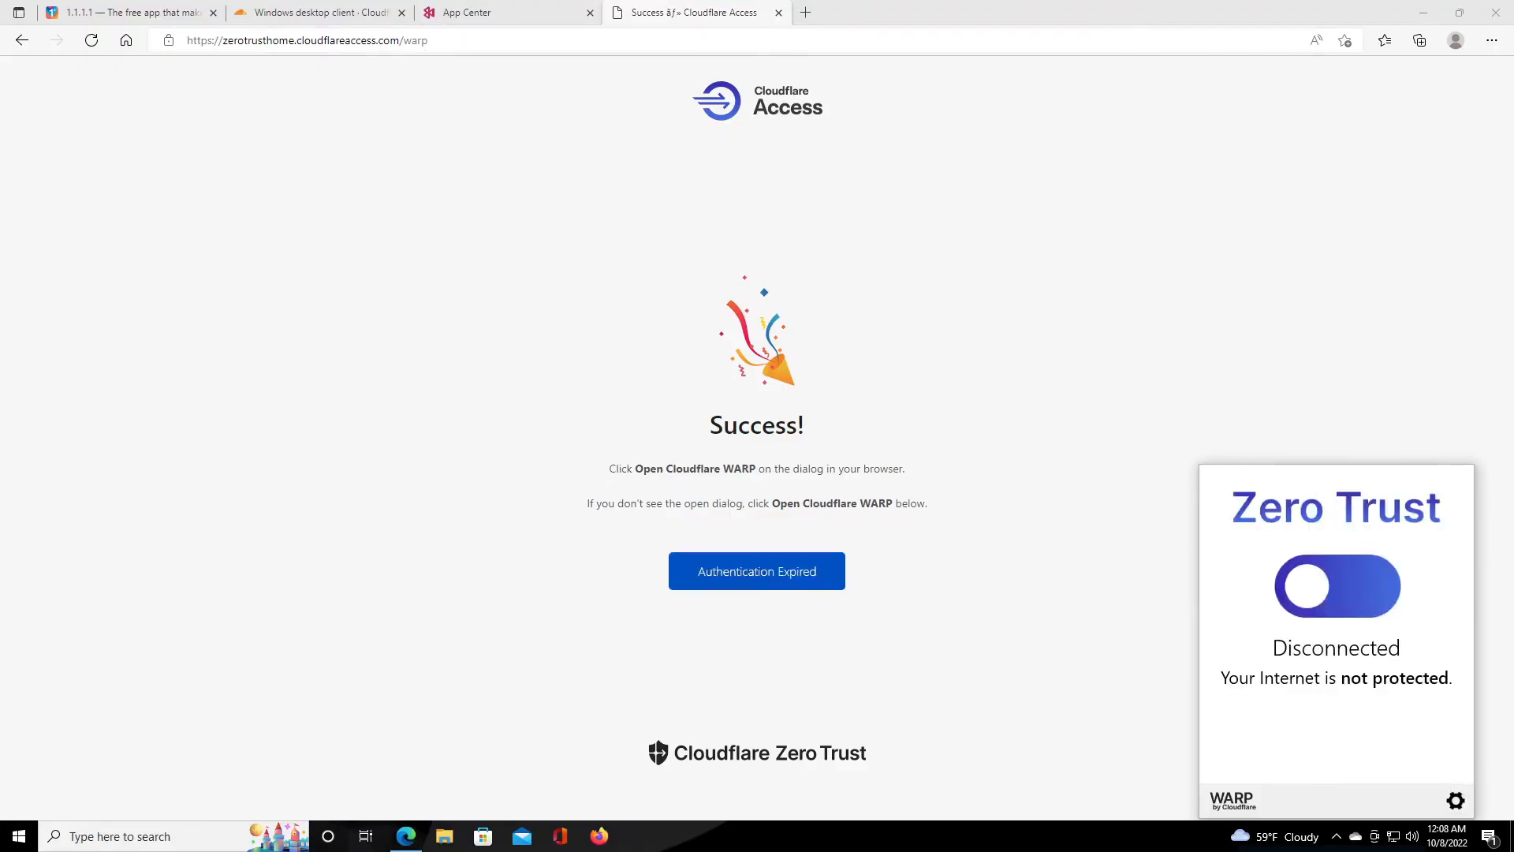
{"action": "left_click", "coordinate": [1336, 587]}
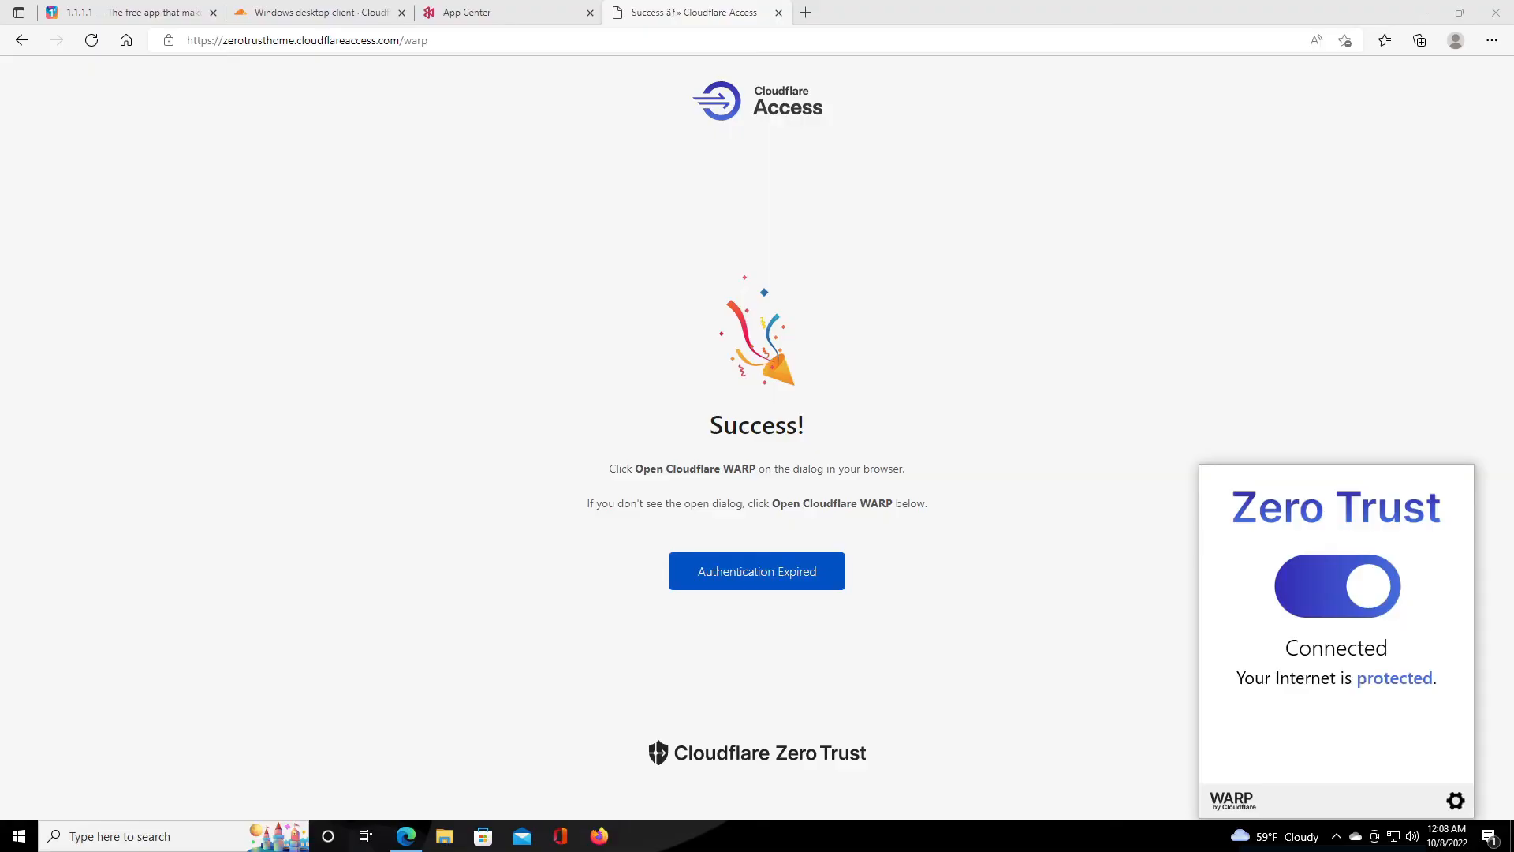
{"action": "left_click", "coordinate": [1455, 799]}
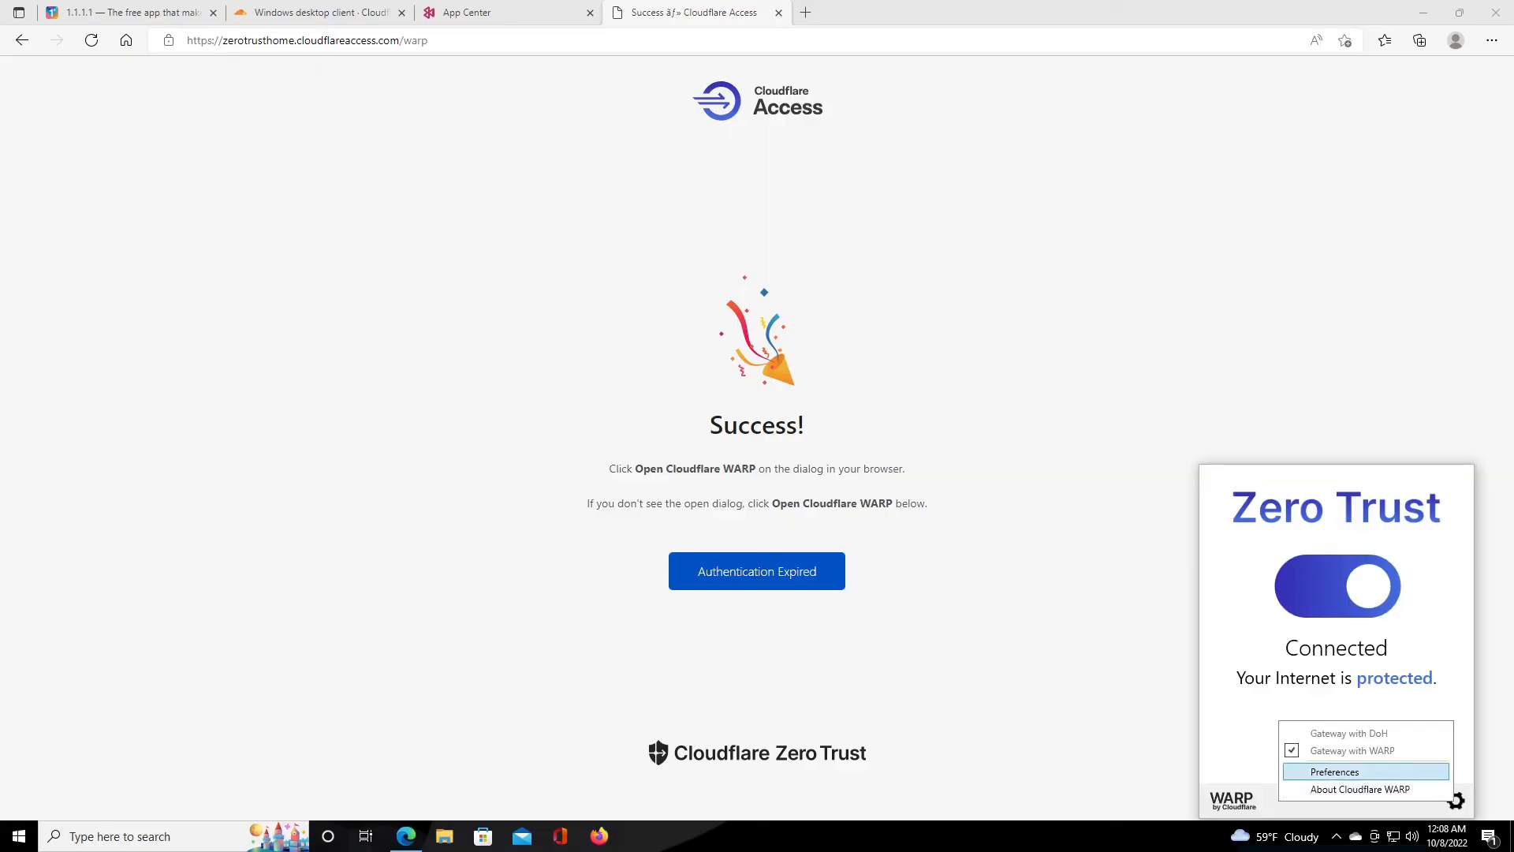
Show the WARP Account details: team zerotrusthome, Zero Trust account type.
{"action": "left_click", "coordinate": [1333, 772]}
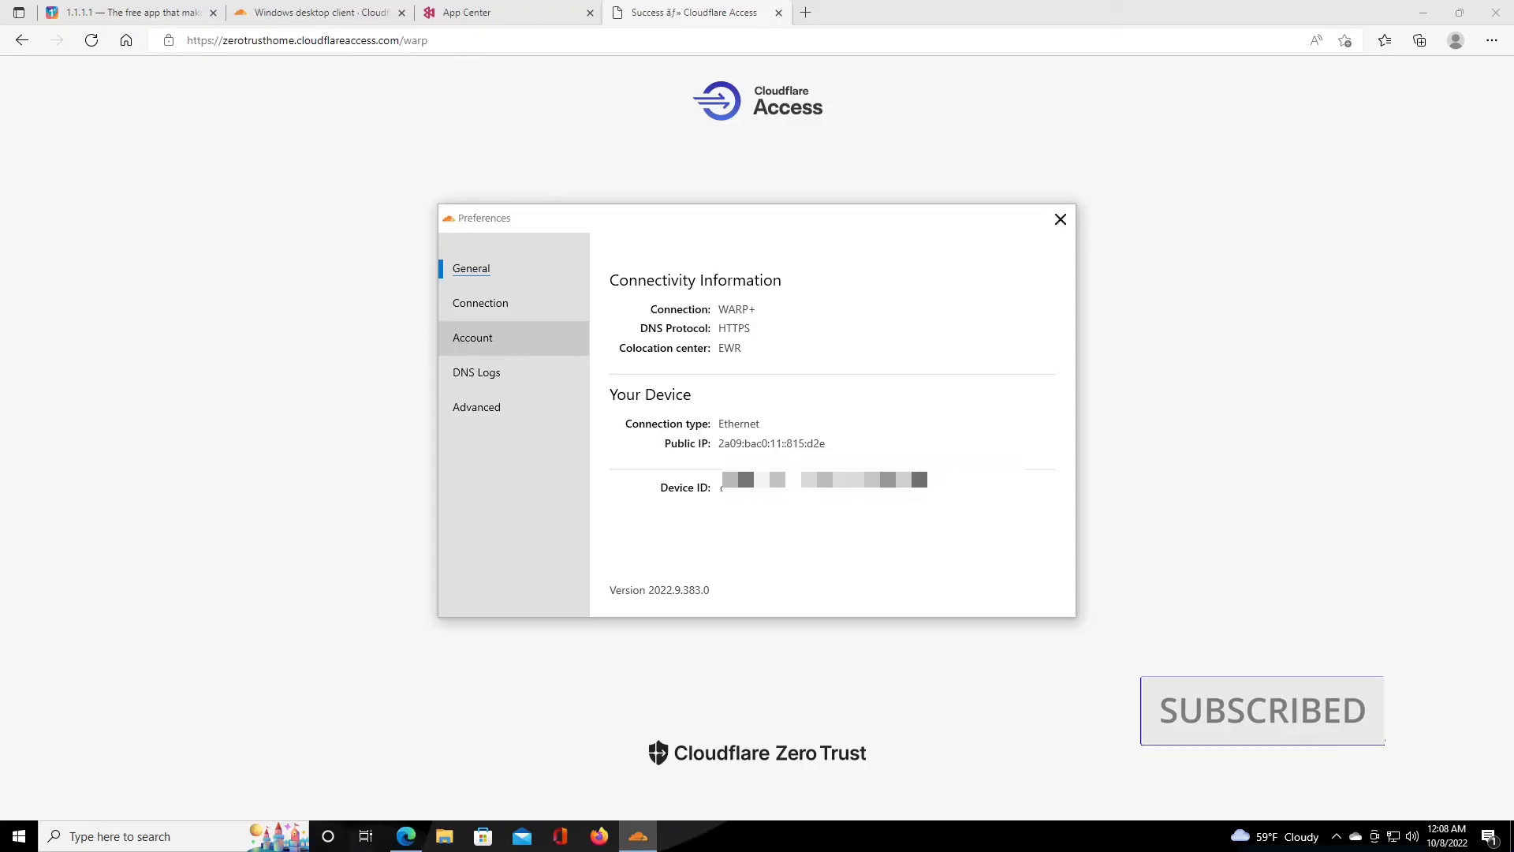
{"action": "left_click", "coordinate": [471, 337]}
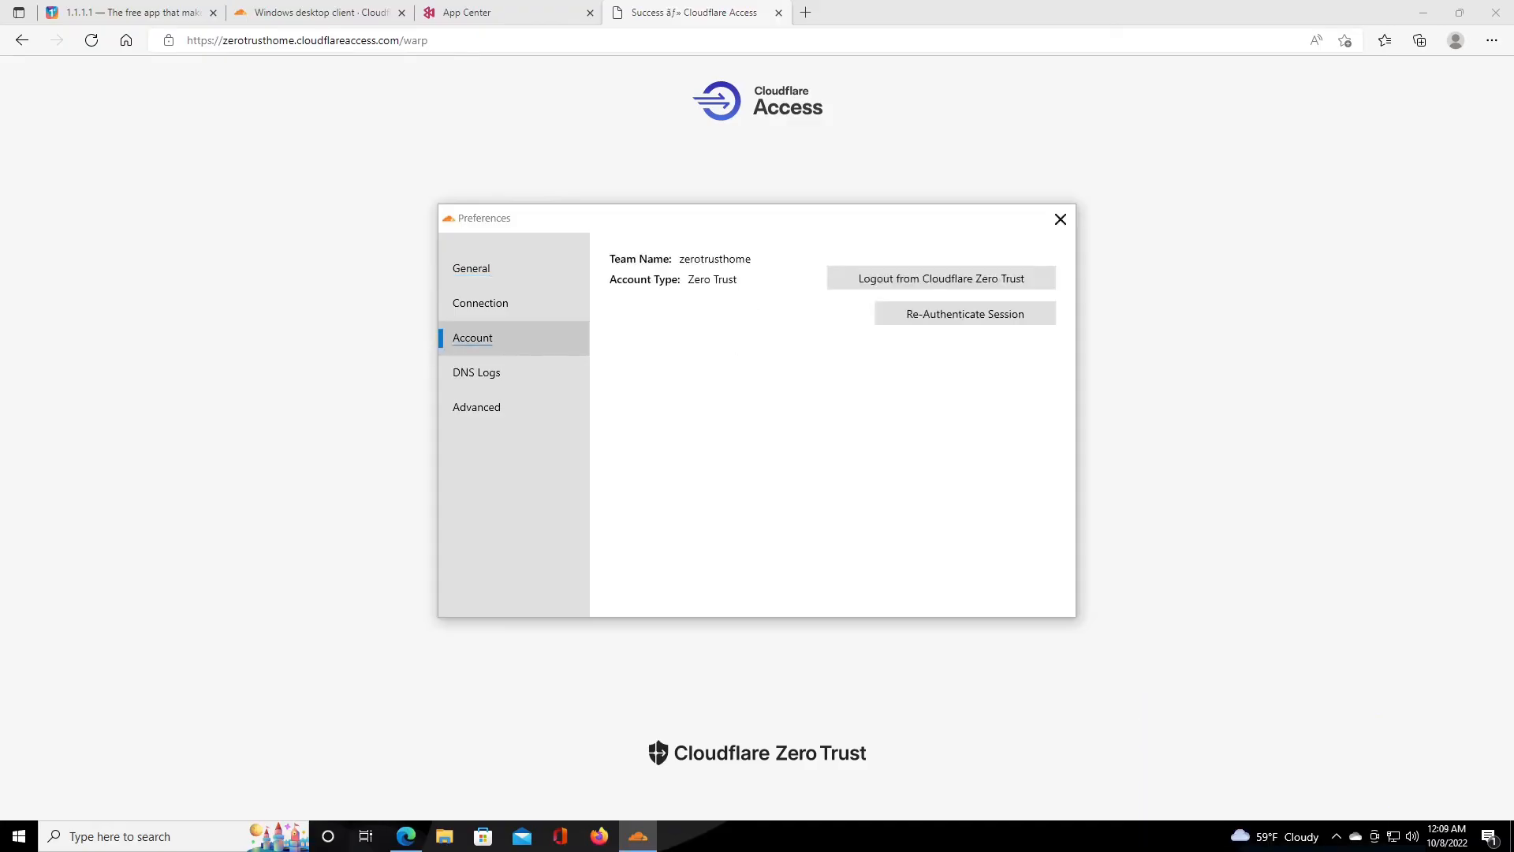